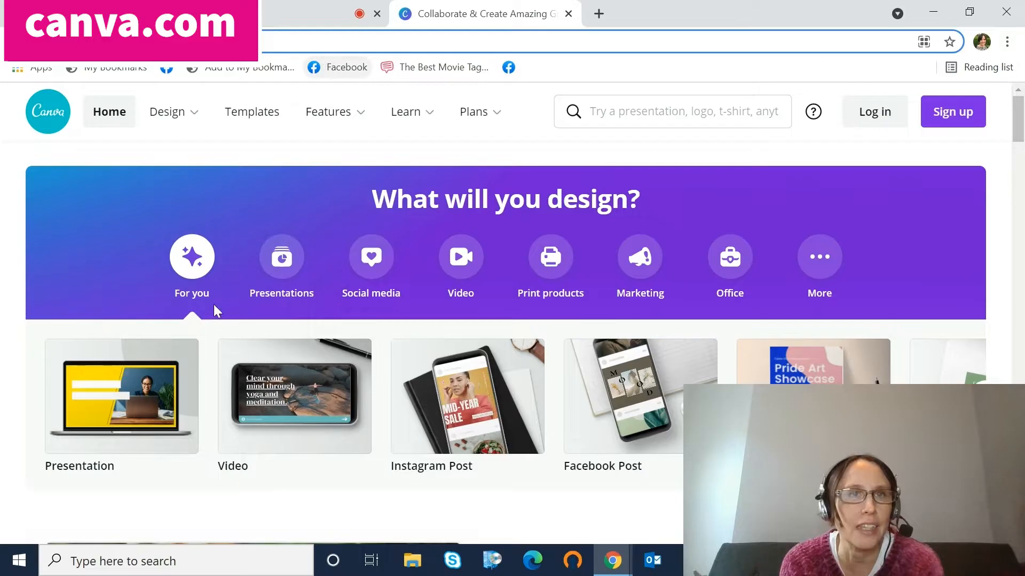
mouse_move(236, 223)
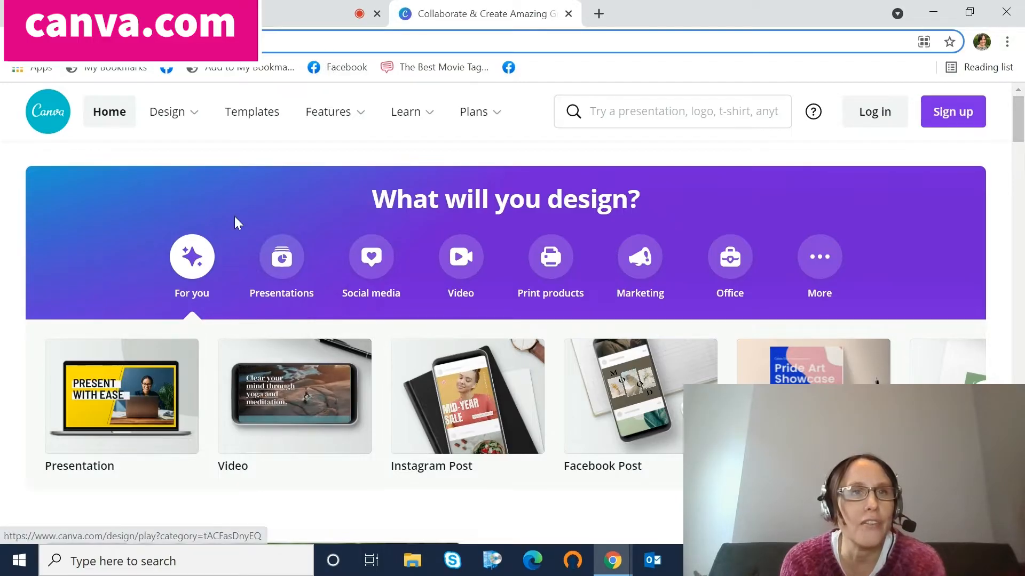
mouse_move(399, 155)
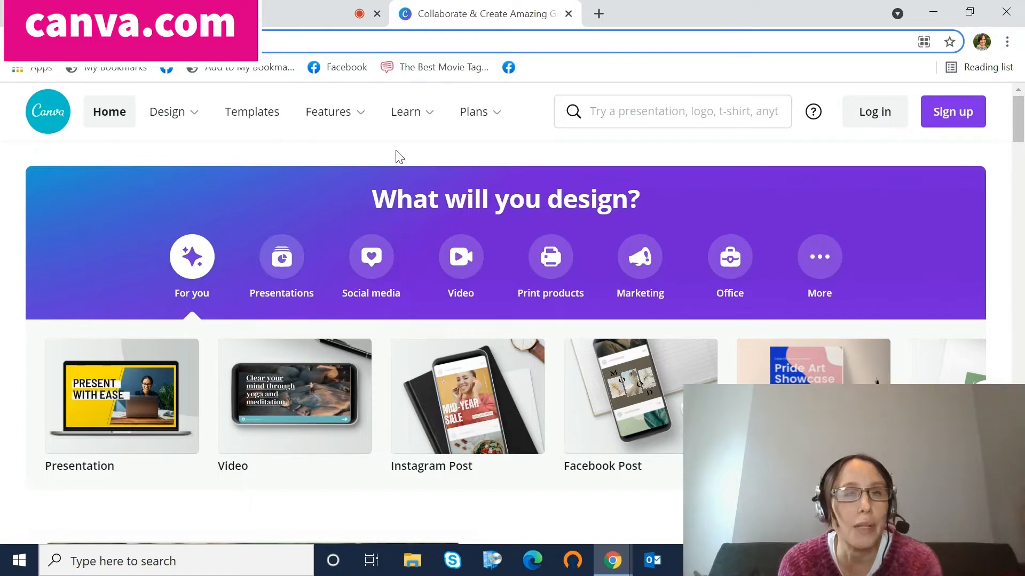
mouse_move(281, 256)
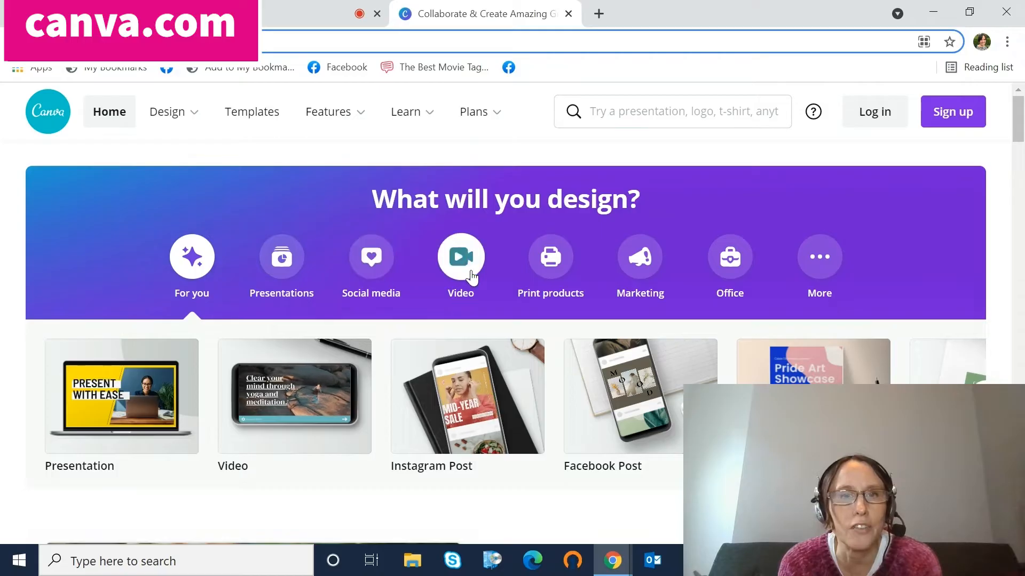
mouse_move(550, 262)
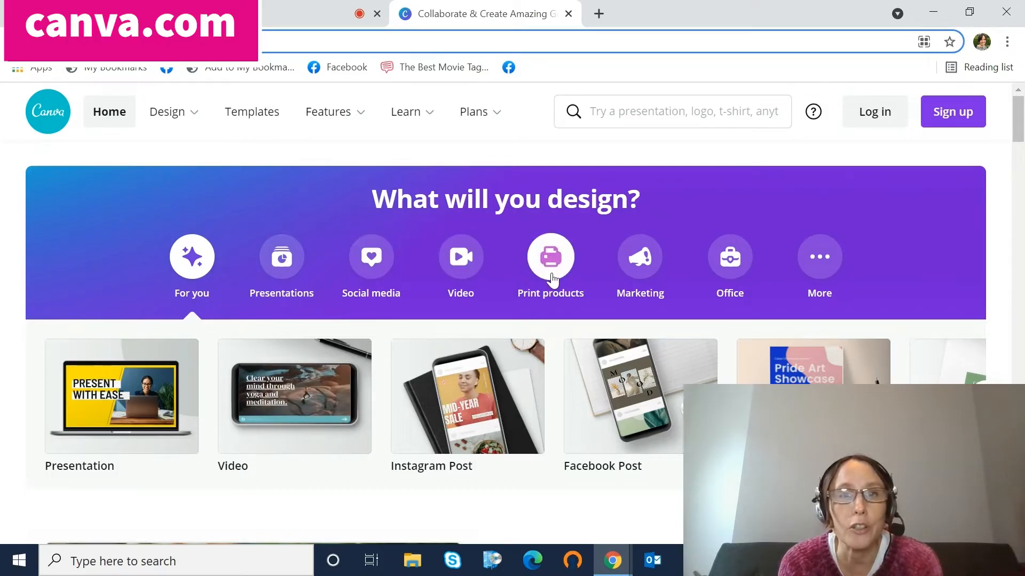
mouse_move(580, 302)
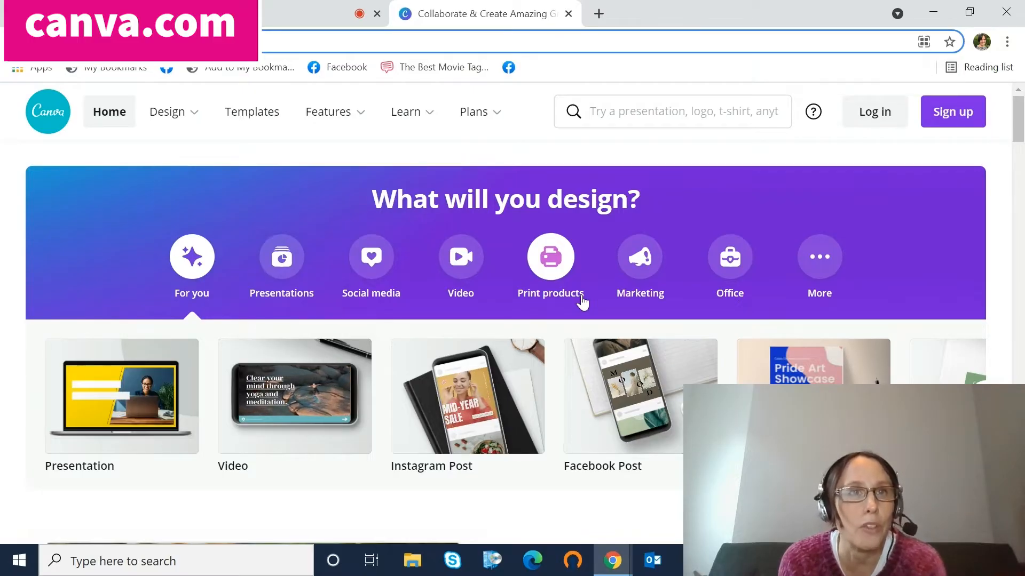
mouse_move(973, 148)
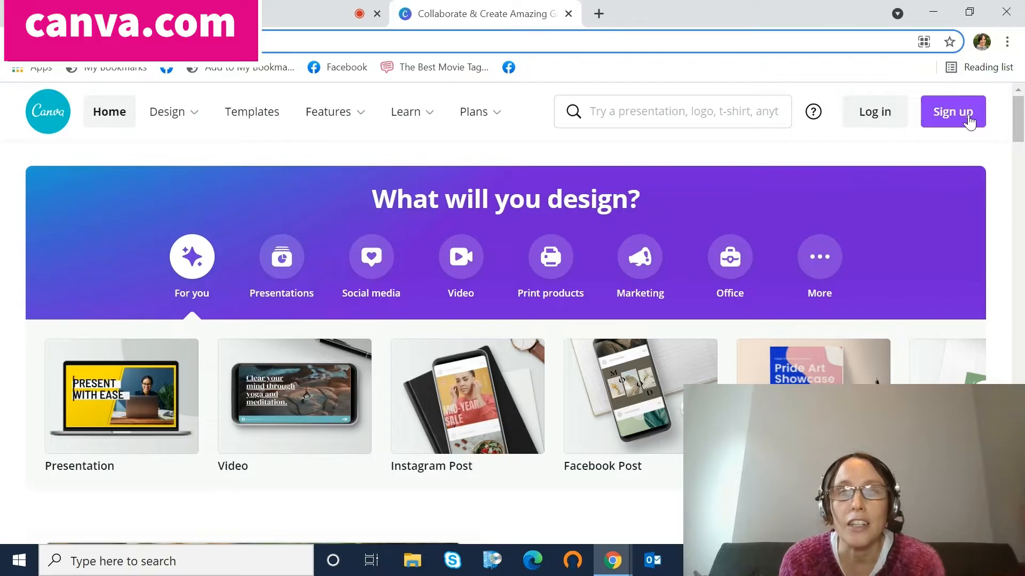
Start creating a new Canva account from the home page's Sign up button.
click(952, 111)
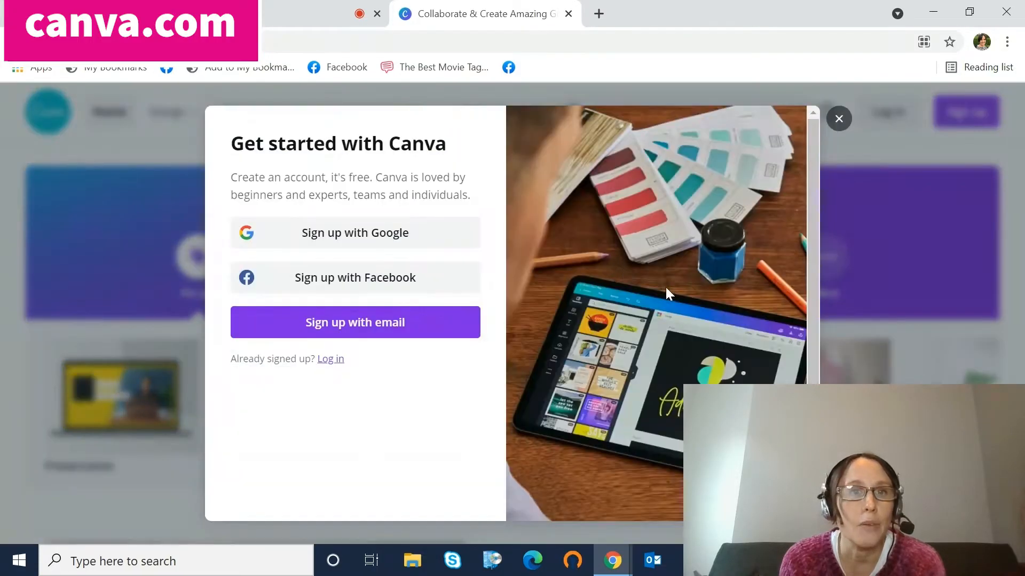
mouse_move(355, 340)
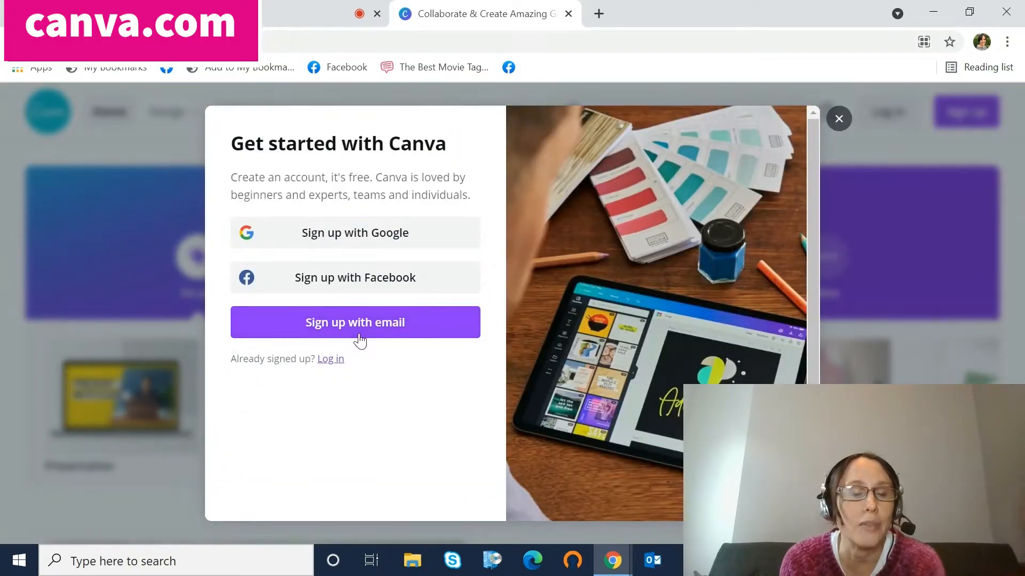
mouse_move(382, 294)
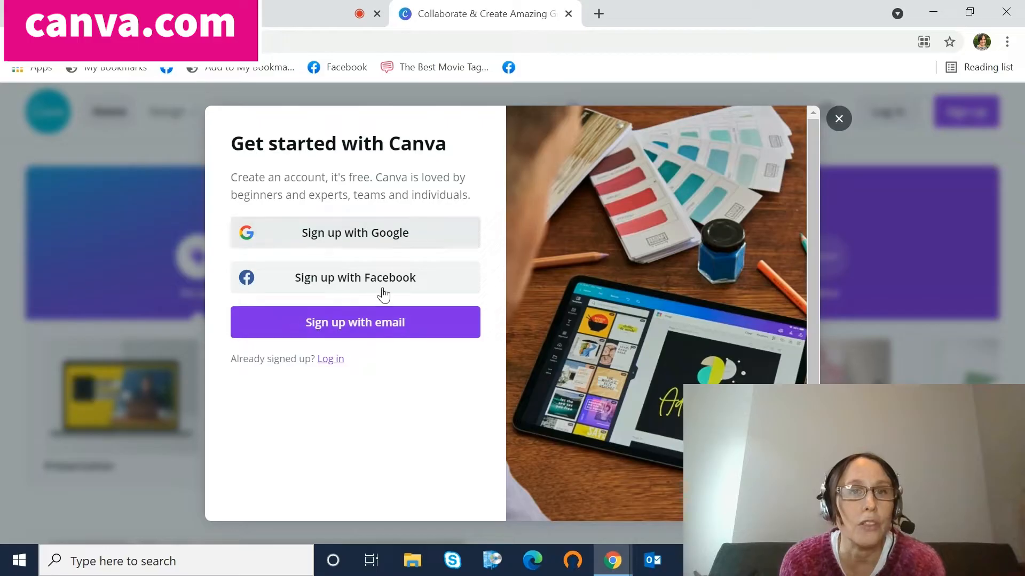
mouse_move(699, 254)
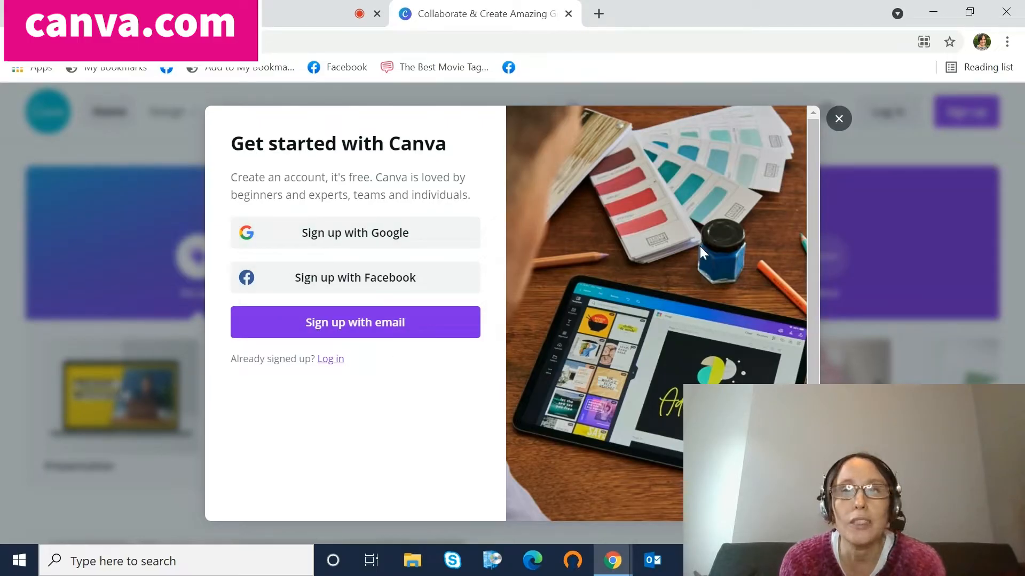
mouse_move(400, 391)
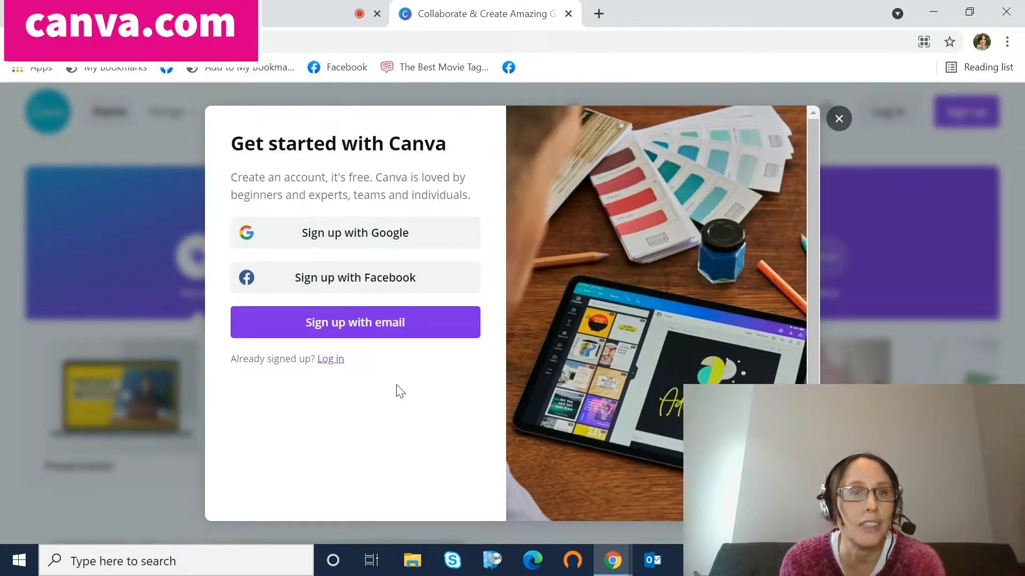
mouse_move(330, 359)
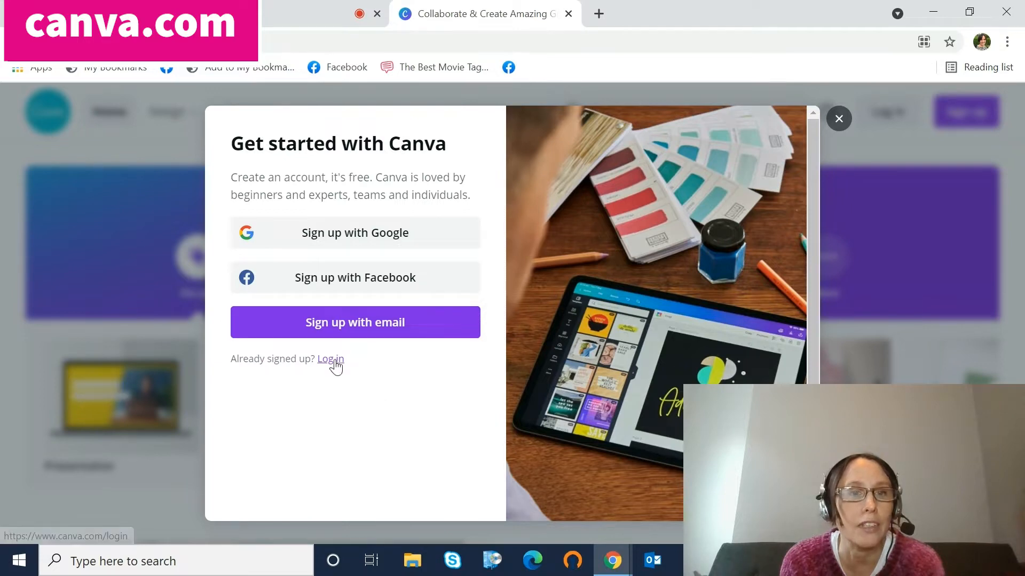
Log in to the existing account and browse the saved designs under All your designs.
click(329, 358)
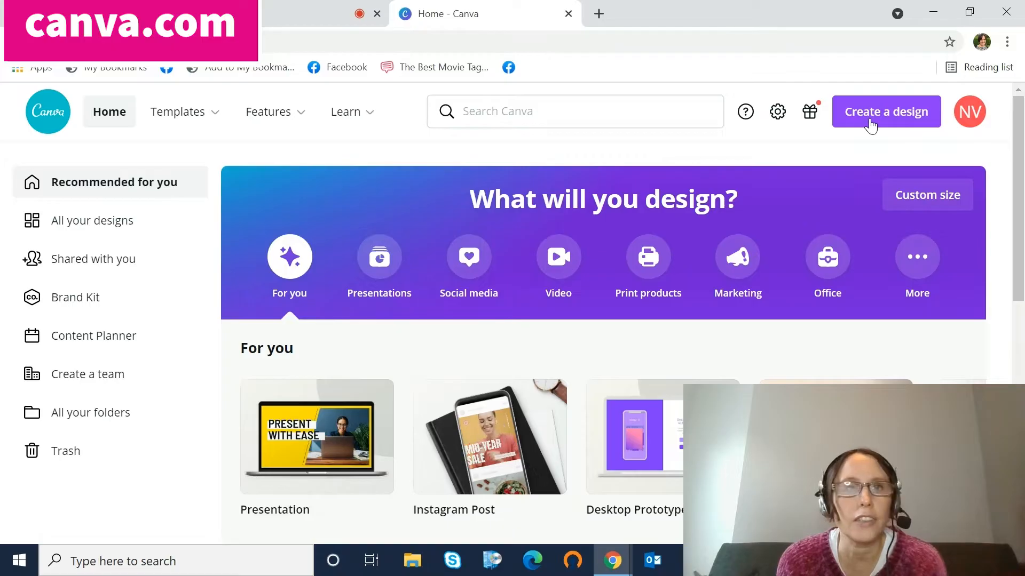
mouse_move(163, 237)
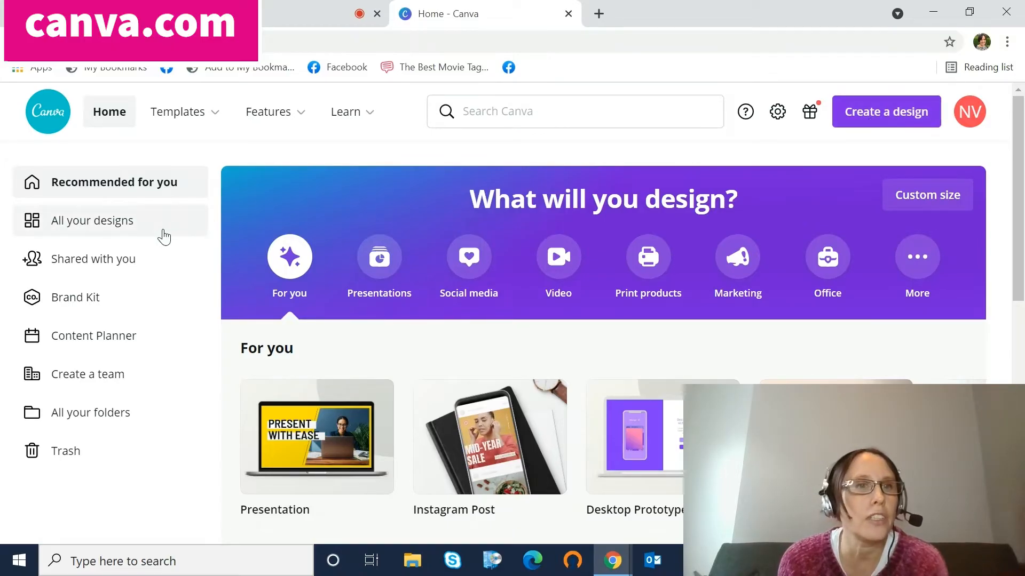
click(93, 220)
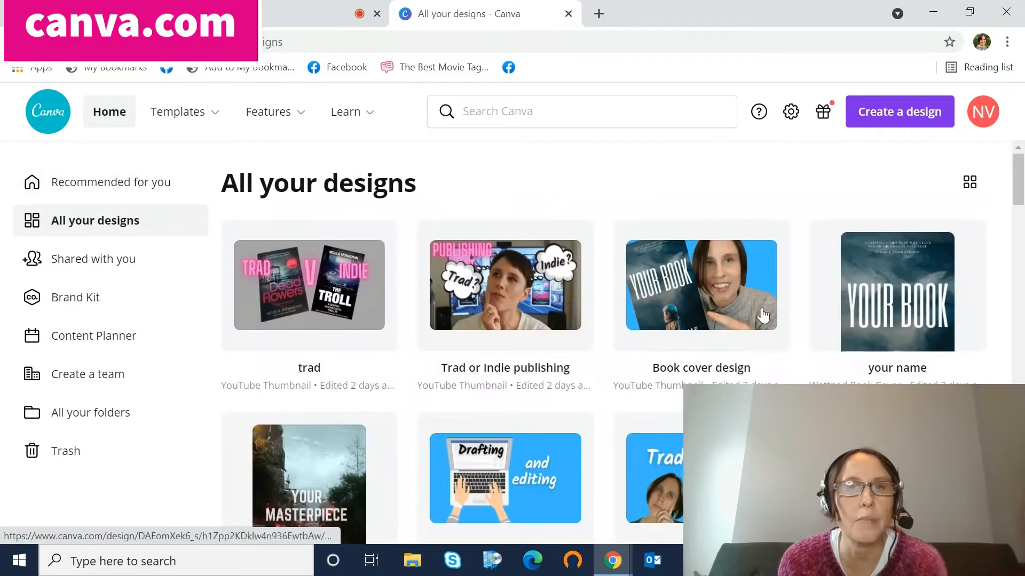
scroll(down, 3)
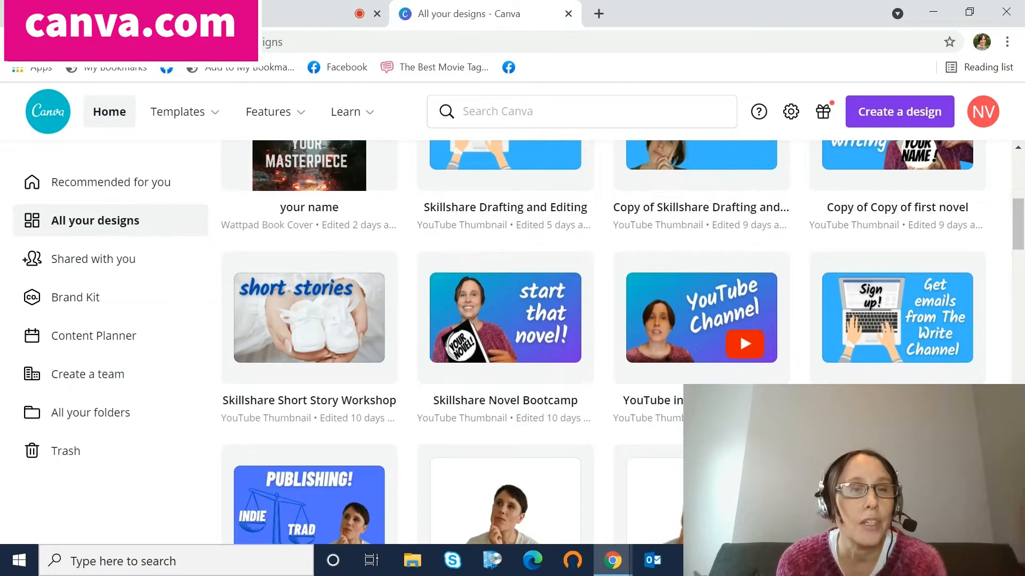
mouse_move(1016, 379)
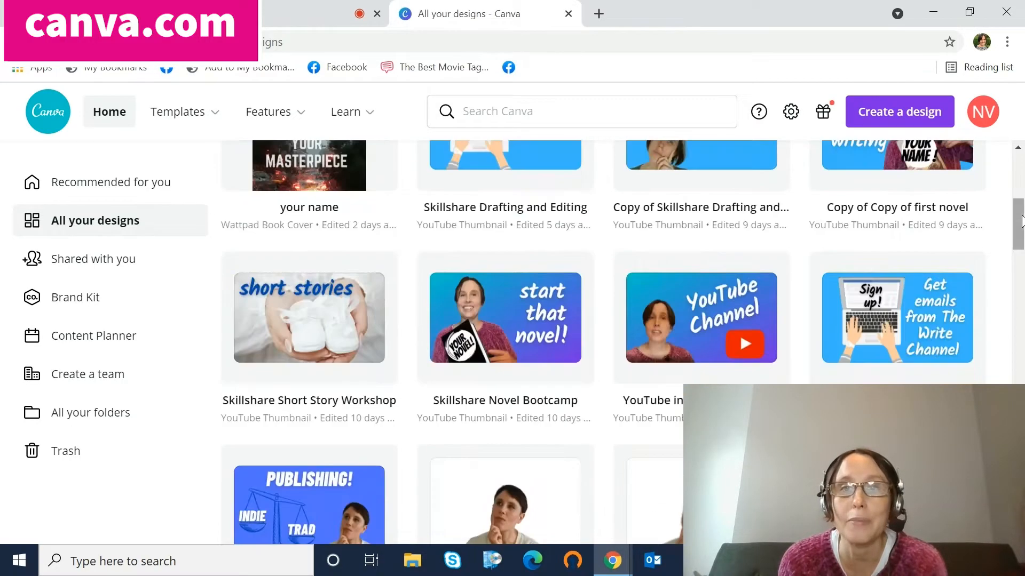
scroll(up, 3)
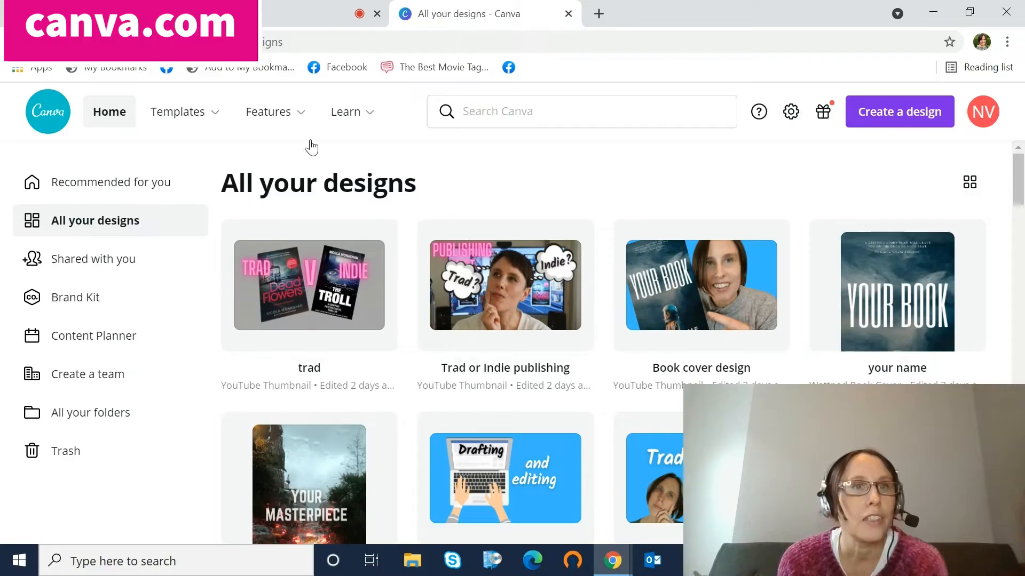
Go to Discover Templates and search 'eb' to surface the Ebook Covers suggestion.
click(178, 111)
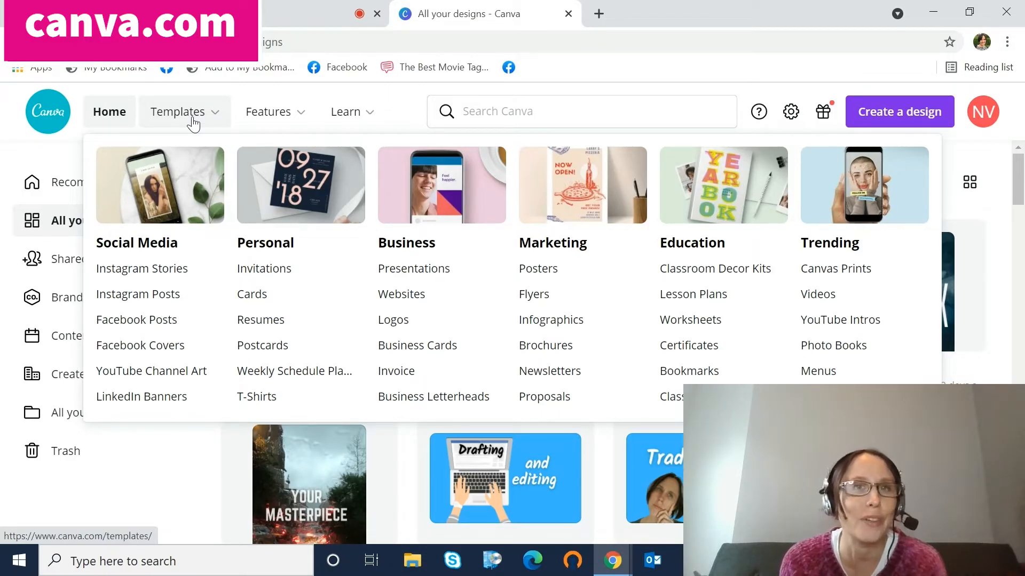
click(177, 111)
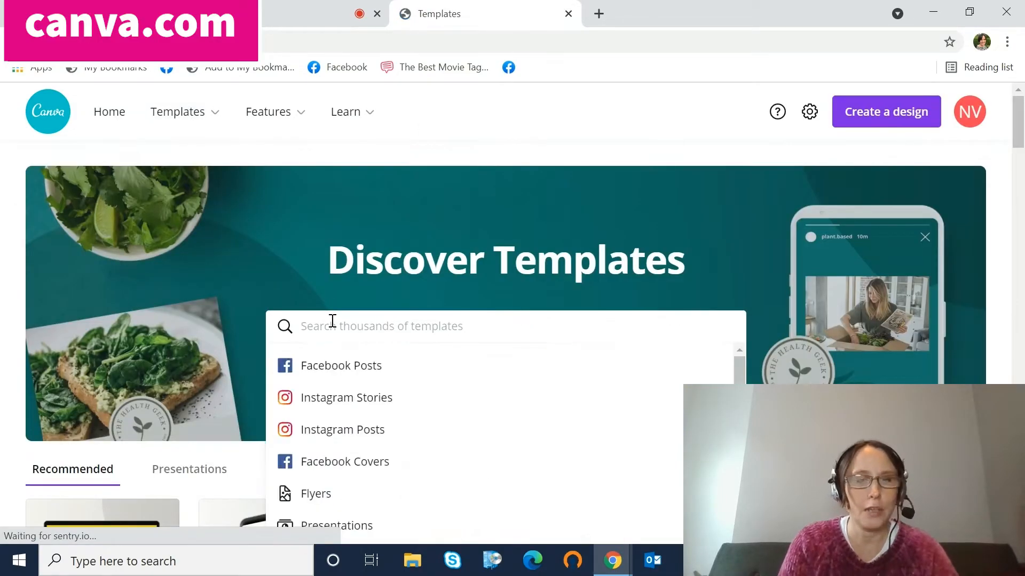
text(eb)
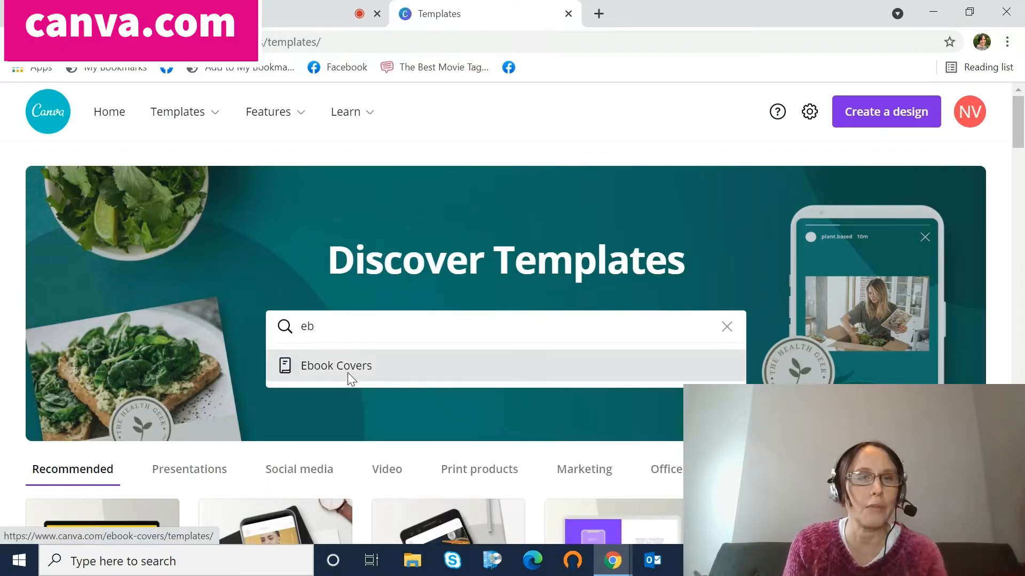
click(335, 365)
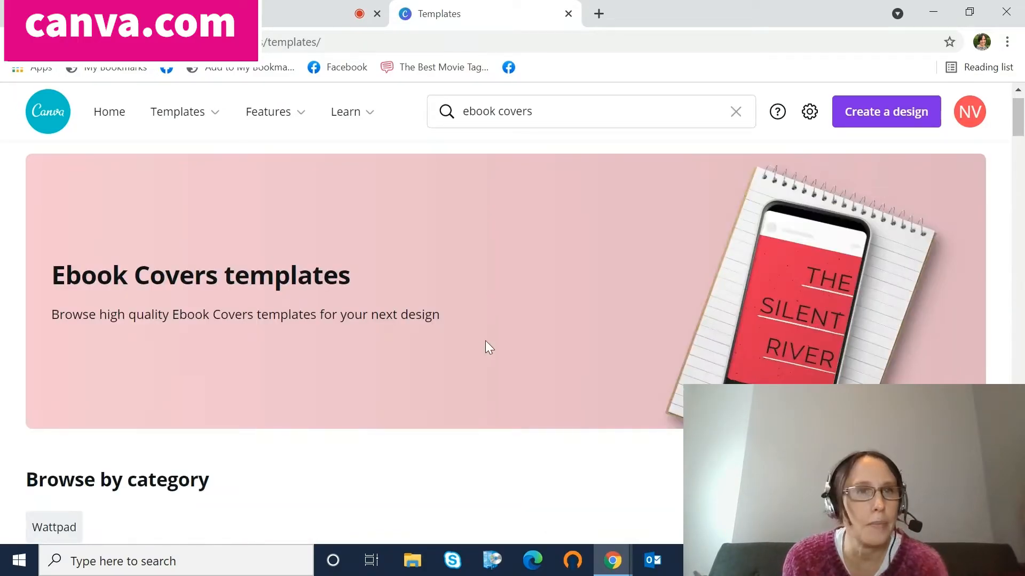
scroll(down, 3)
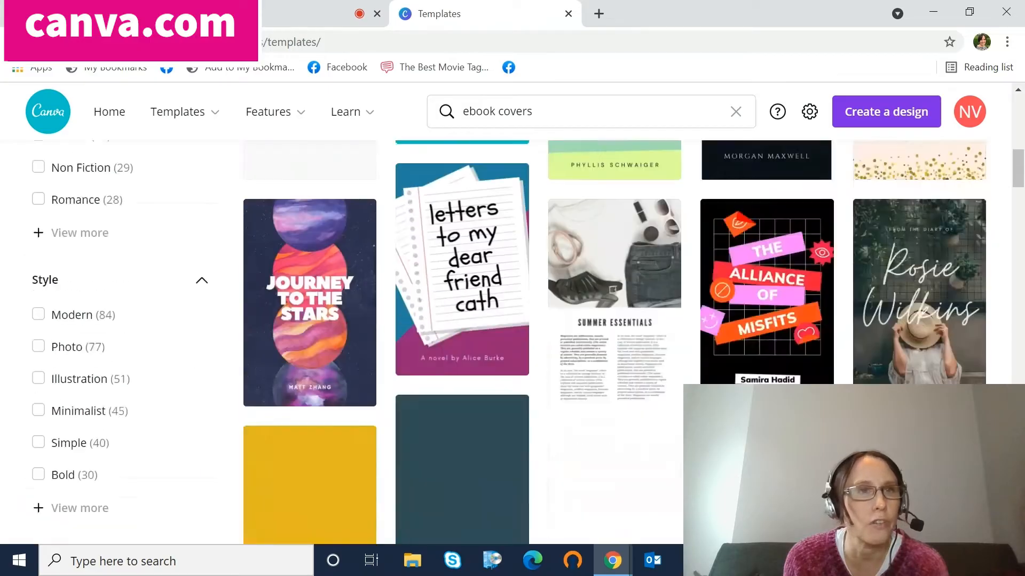
scroll(down, 3)
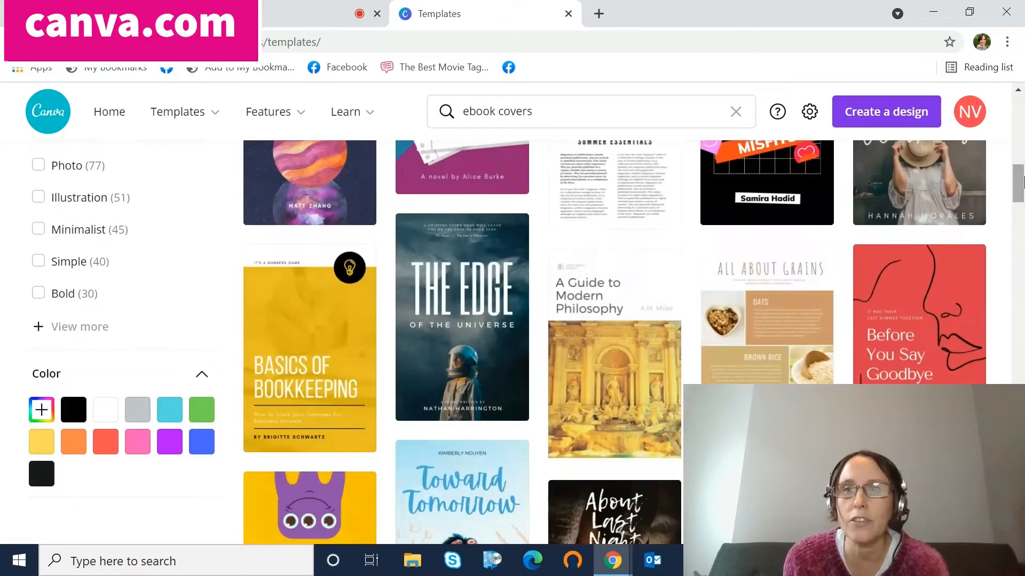
scroll(up, 3)
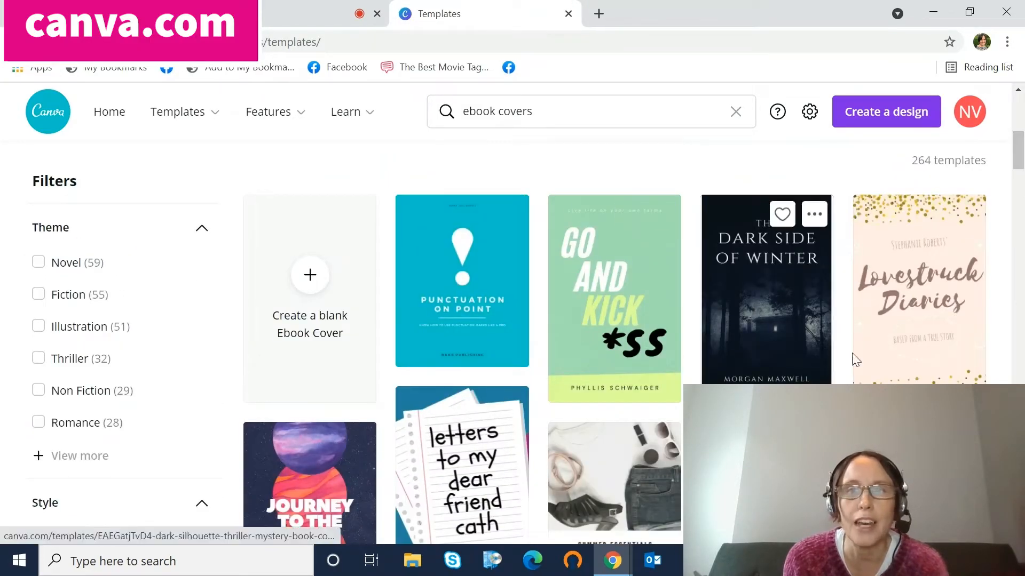
scroll(down, 3)
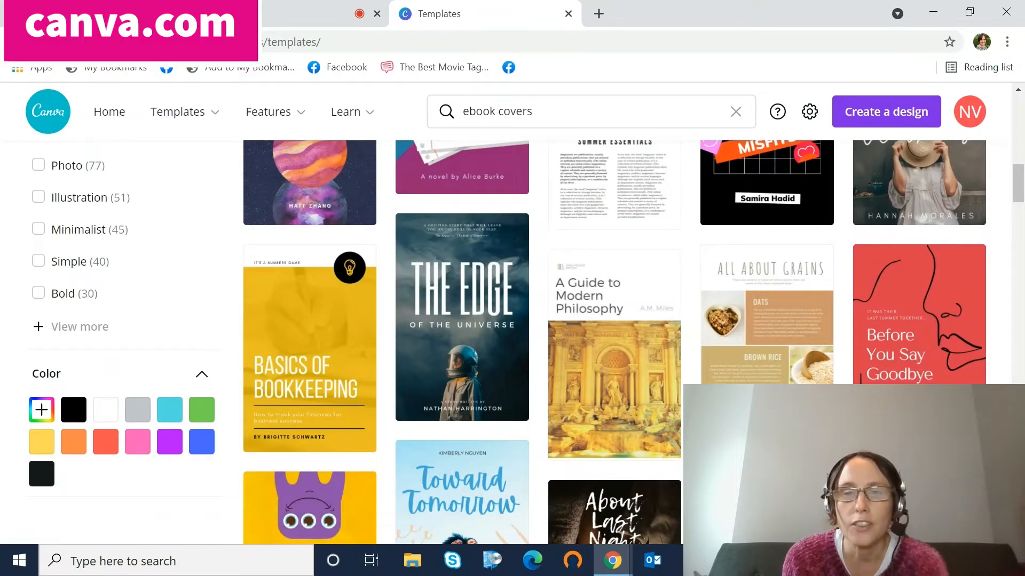
scroll(down, 3)
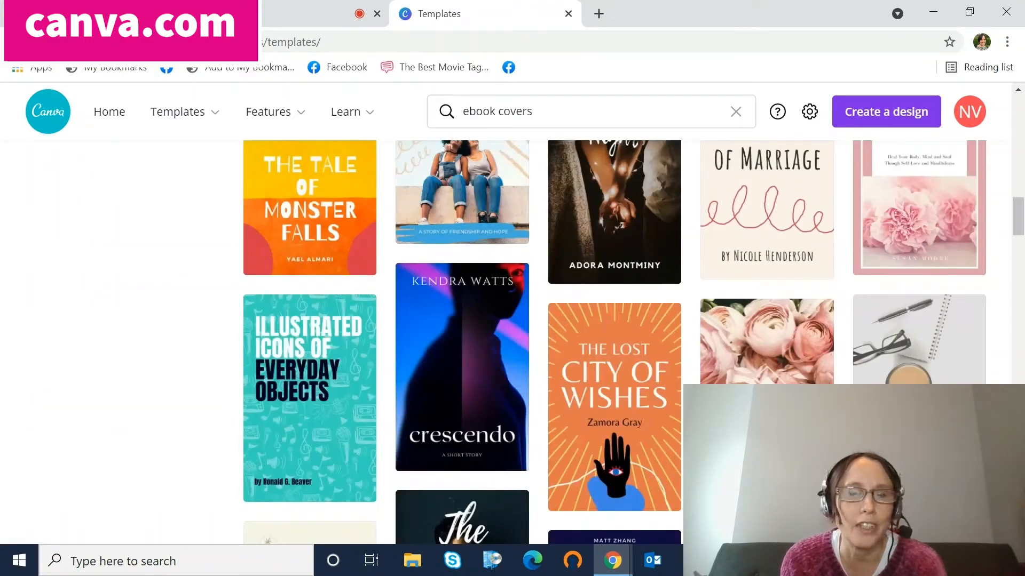
scroll(down, 3)
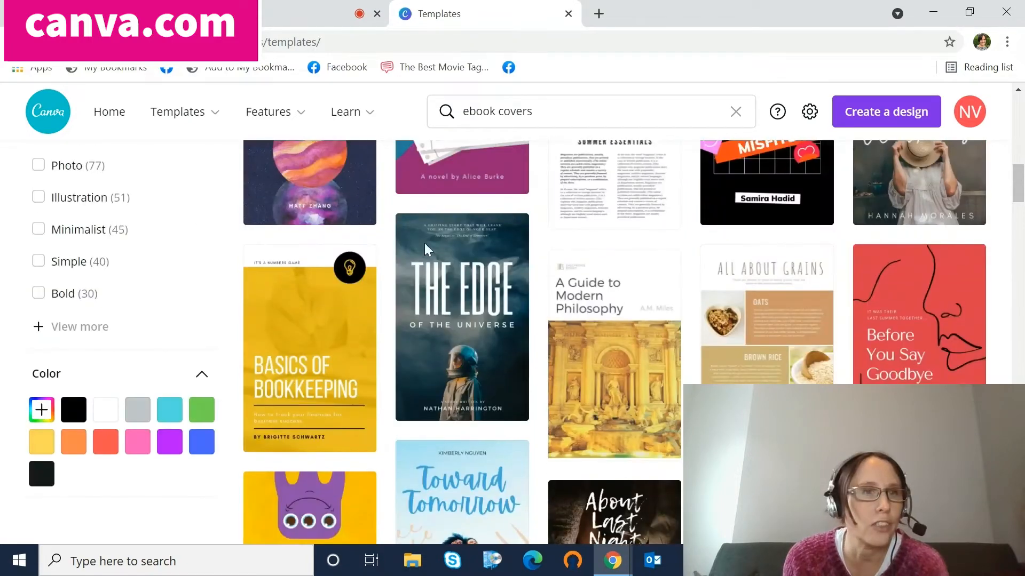
click(568, 111)
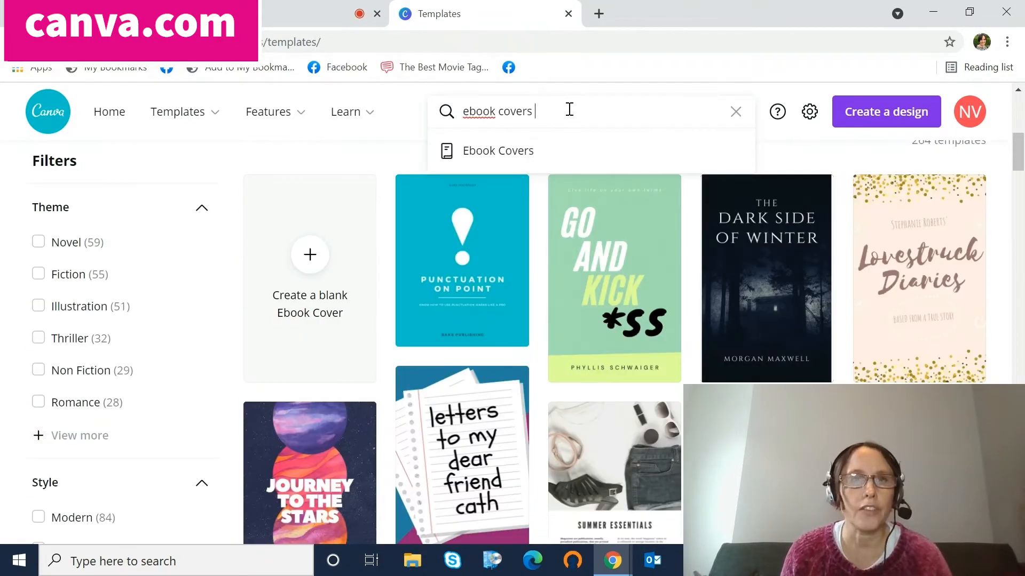
text(crime)
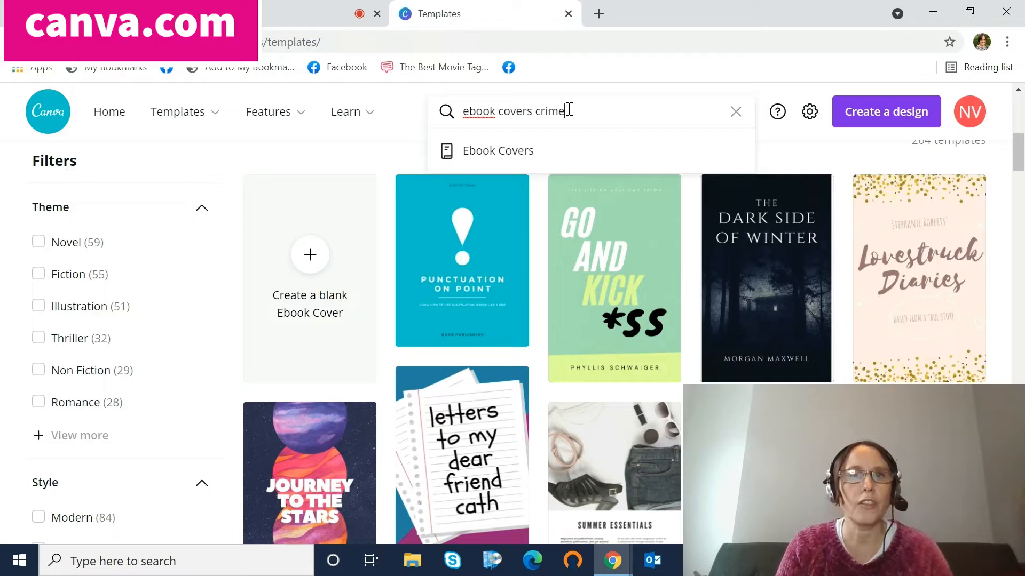
key(Return)
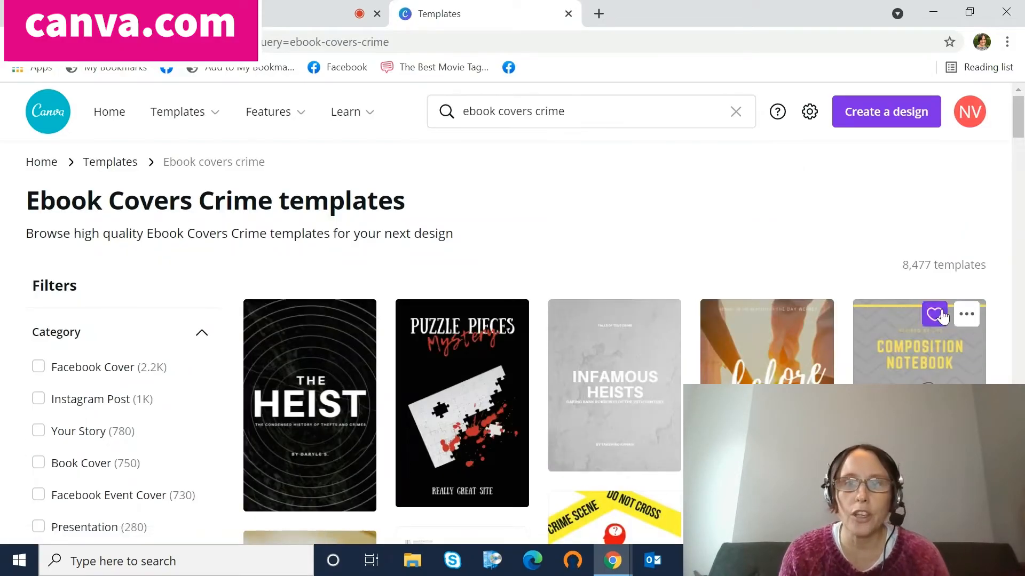
scroll(down, 3)
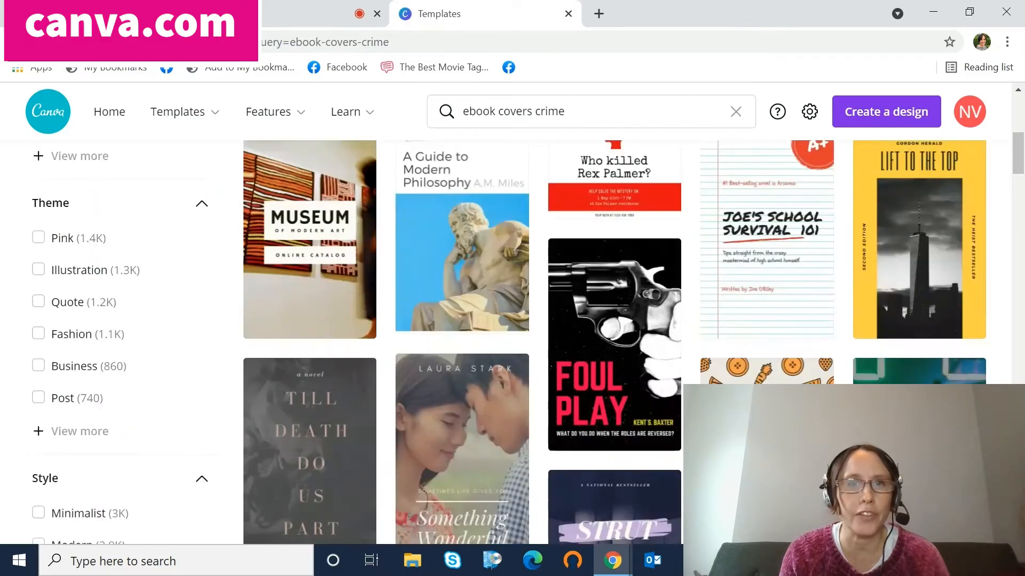
mouse_move(613, 411)
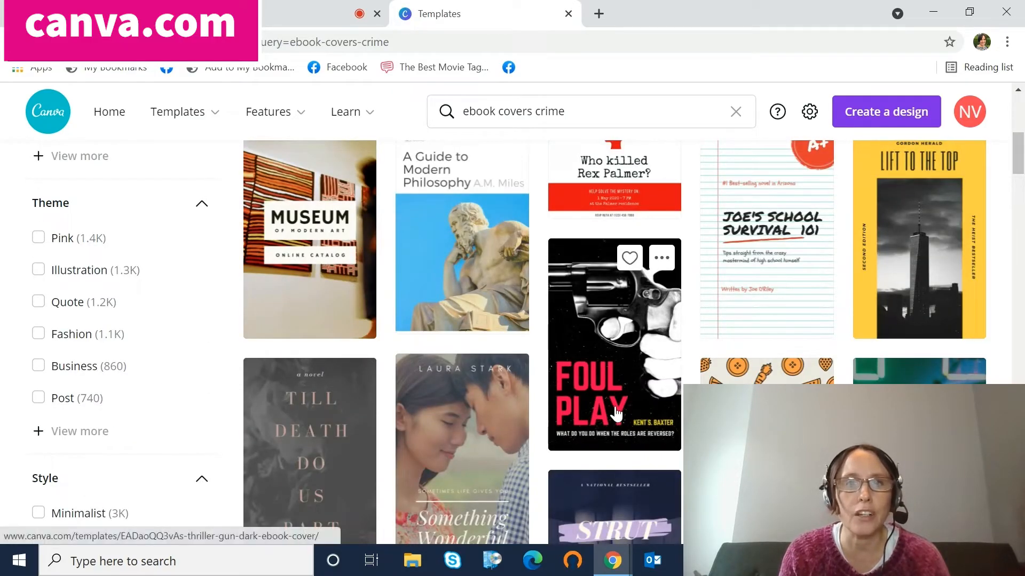
scroll(down, 3)
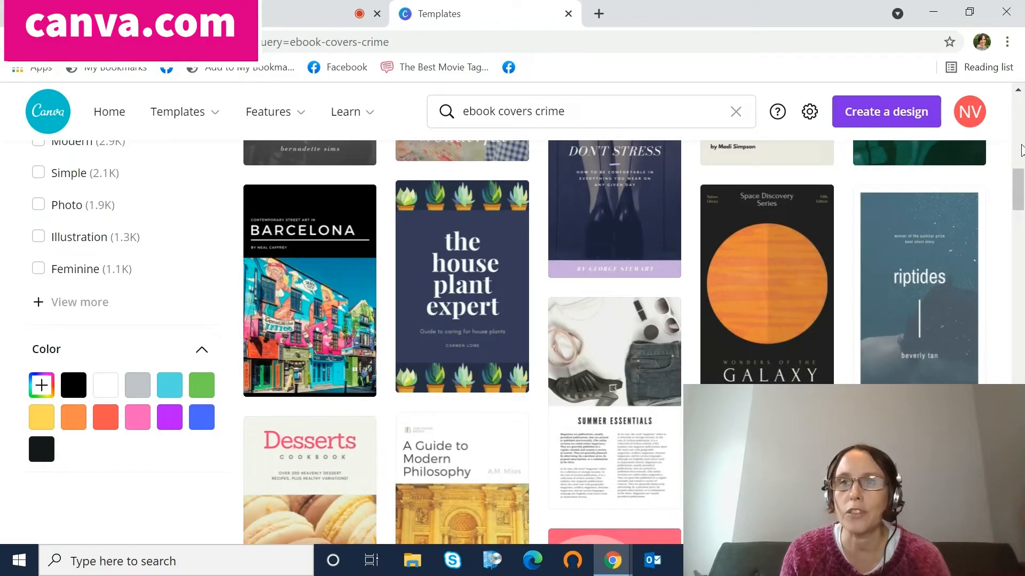
scroll(up, 3)
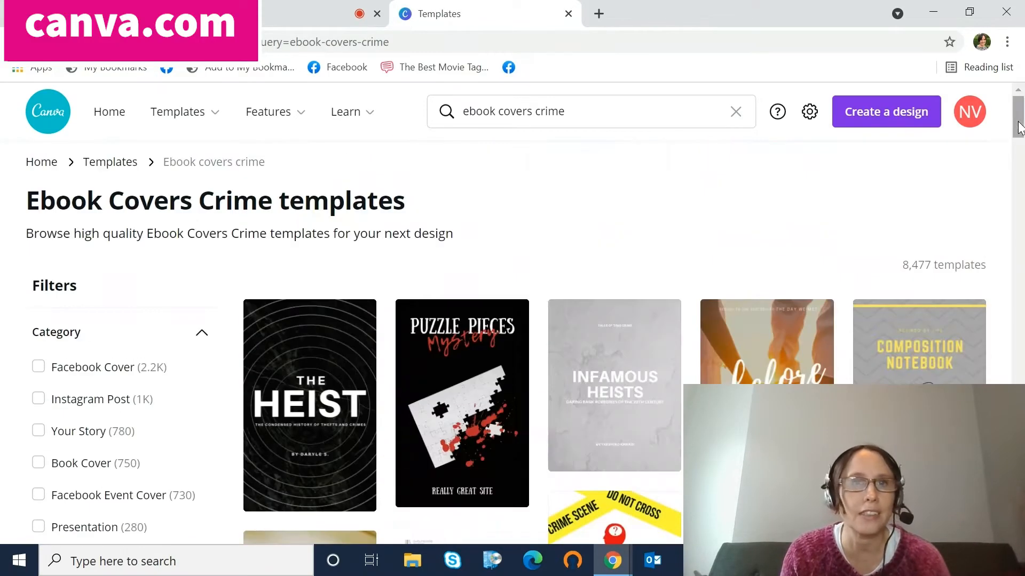
mouse_move(494, 403)
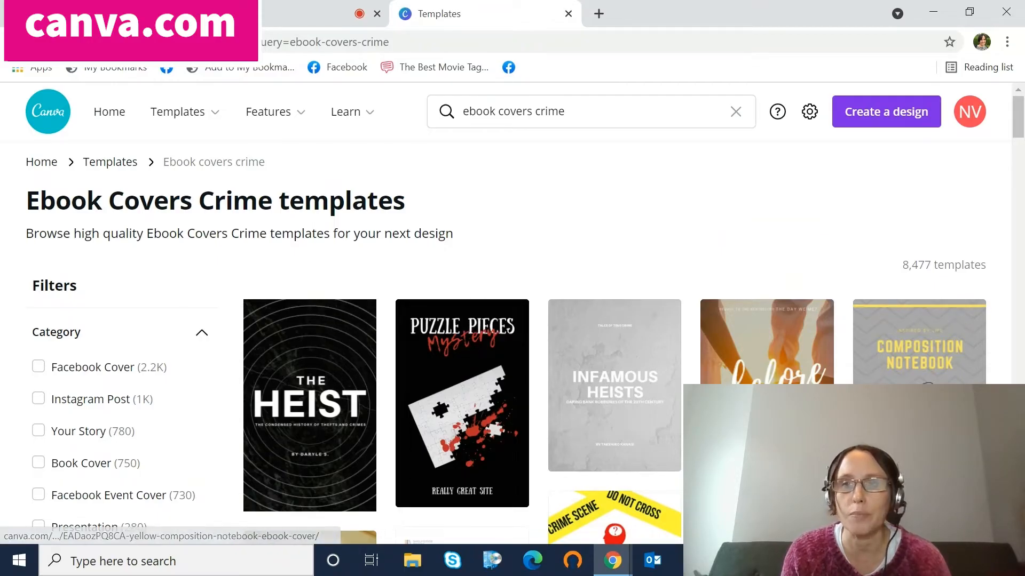
scroll(down, 3)
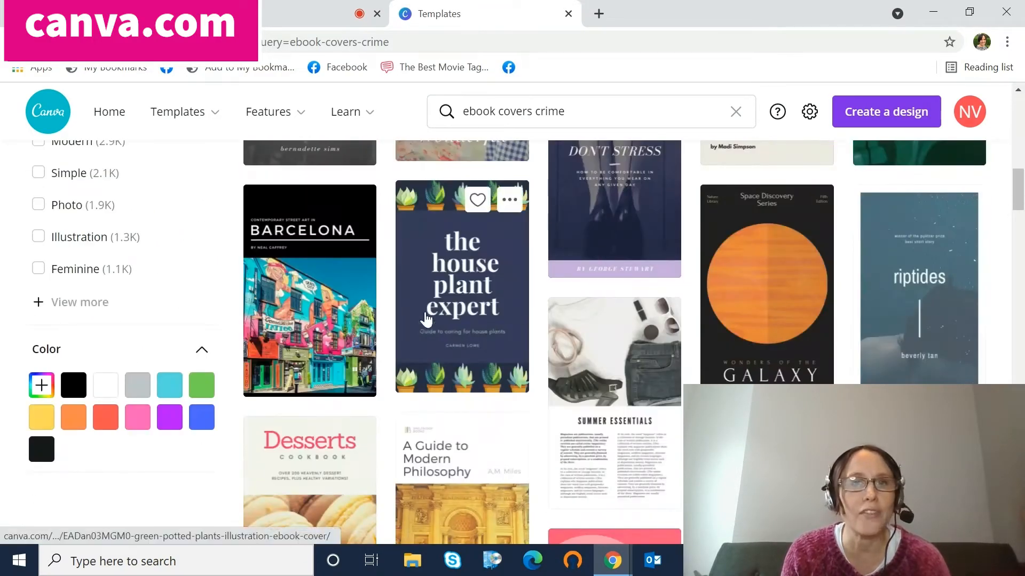
mouse_move(653, 340)
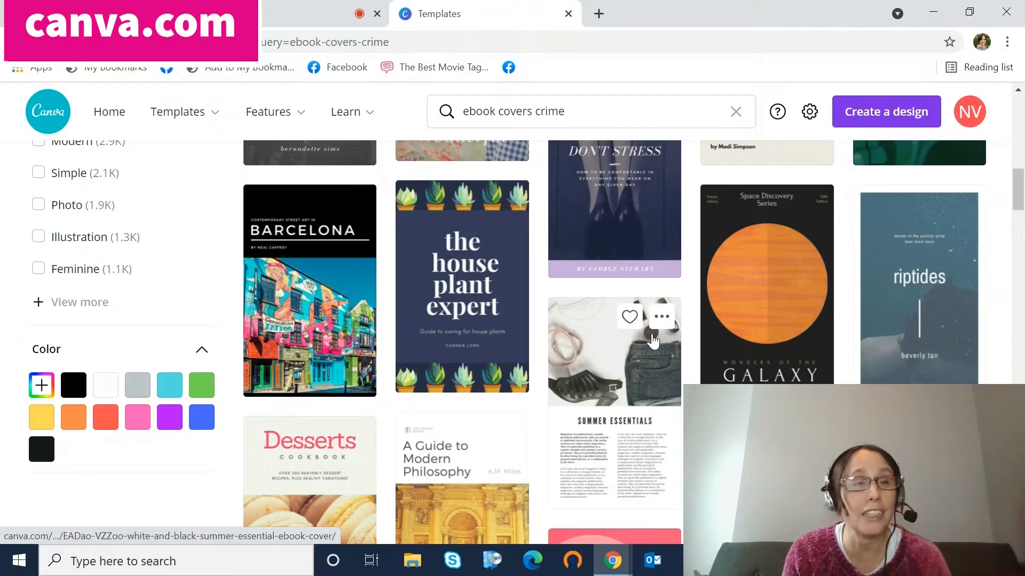
mouse_move(918, 287)
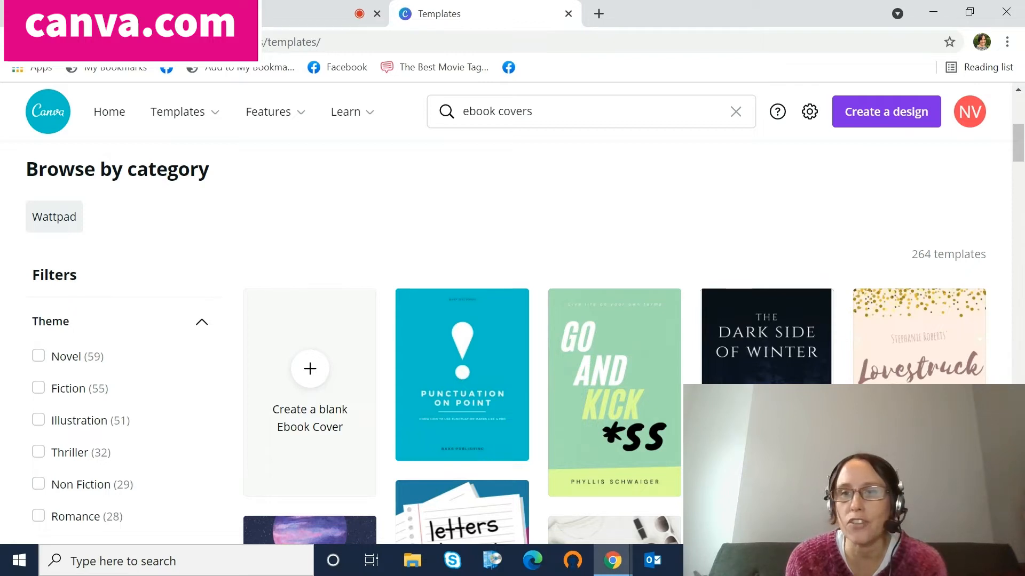
Filter the ebook cover templates to the Thriller theme and scroll the 32 results.
scroll(down, 3)
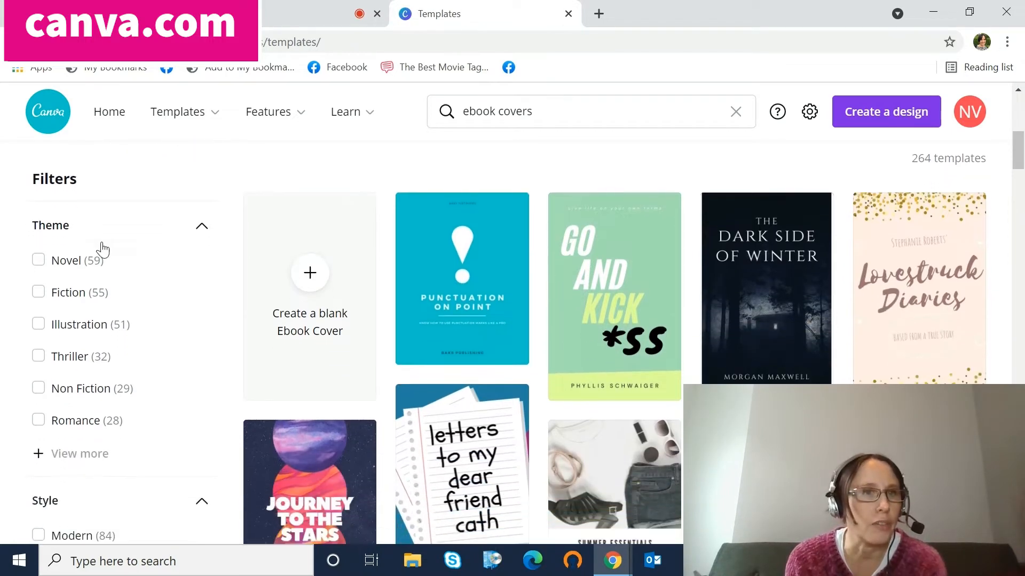
mouse_move(77, 367)
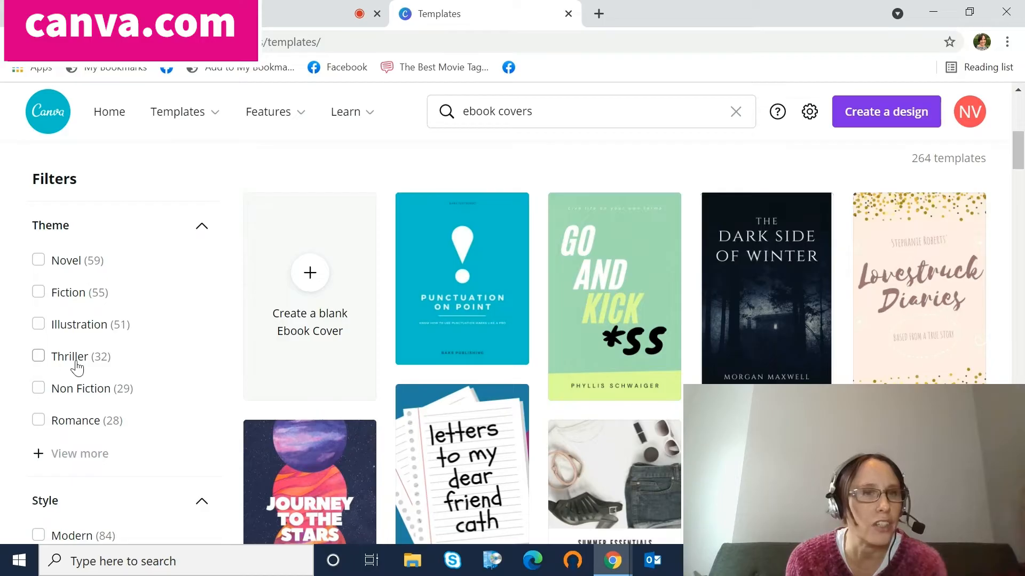
mouse_move(46, 425)
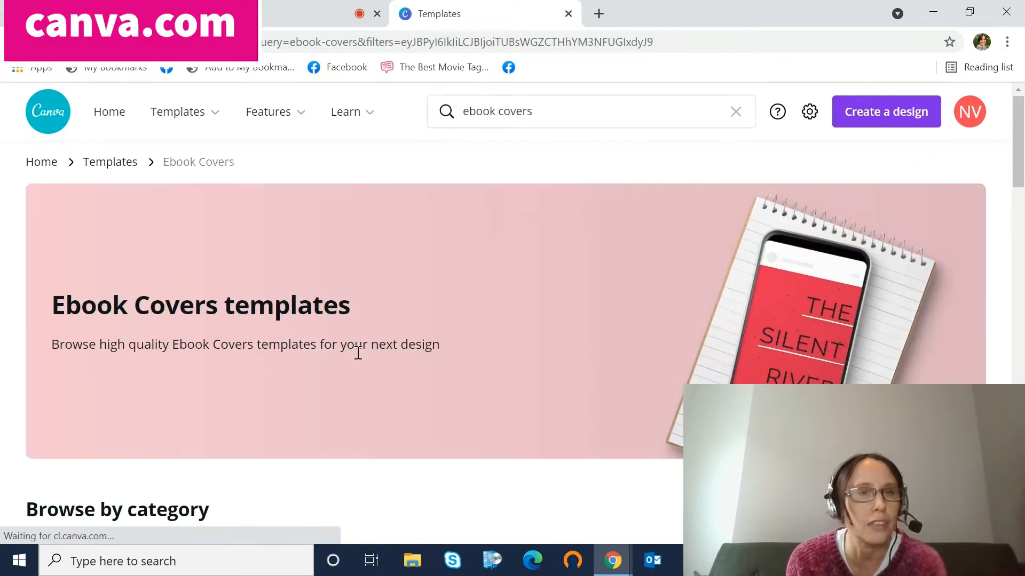
click(38, 388)
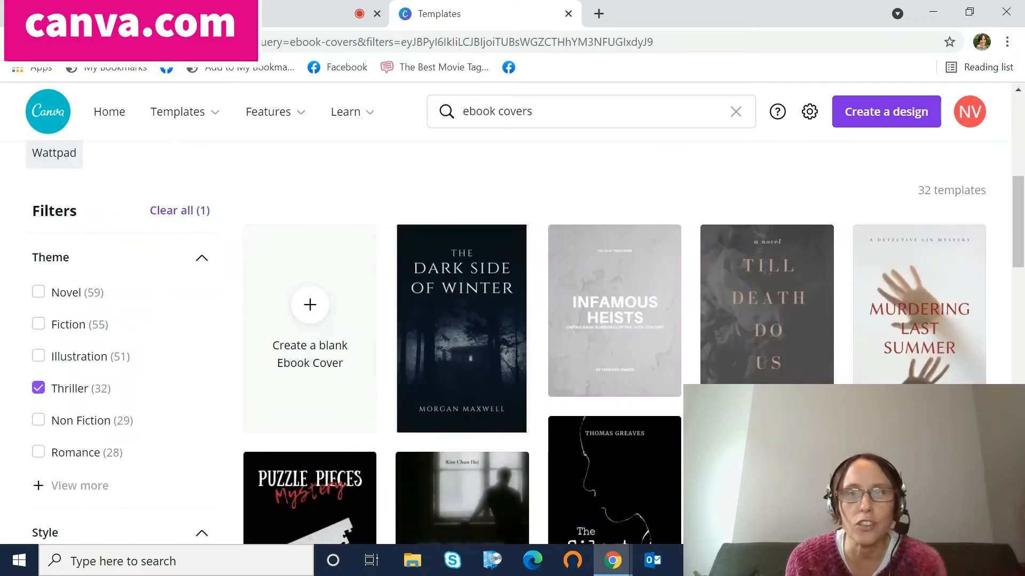
scroll(down, 3)
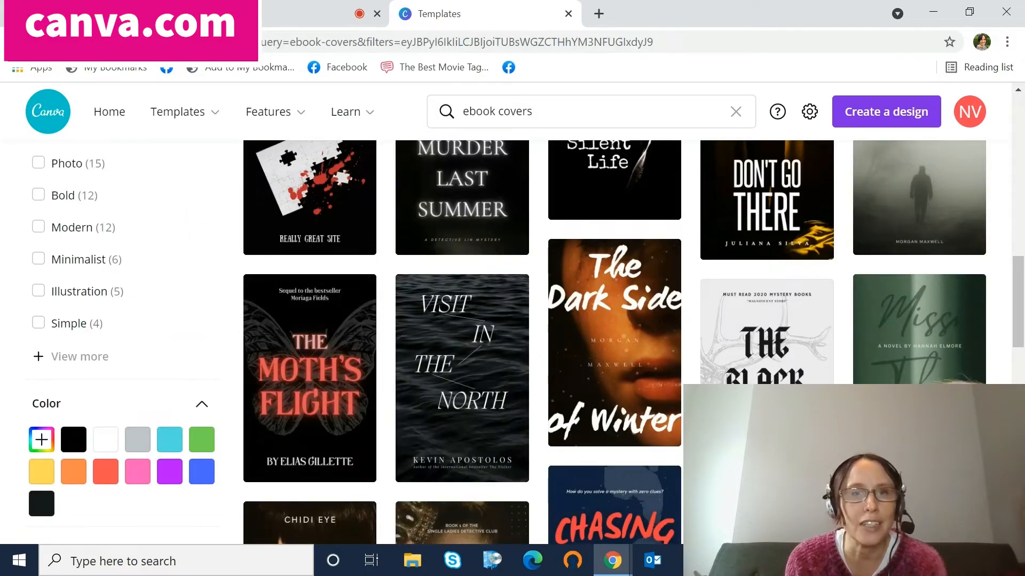
mouse_move(866, 295)
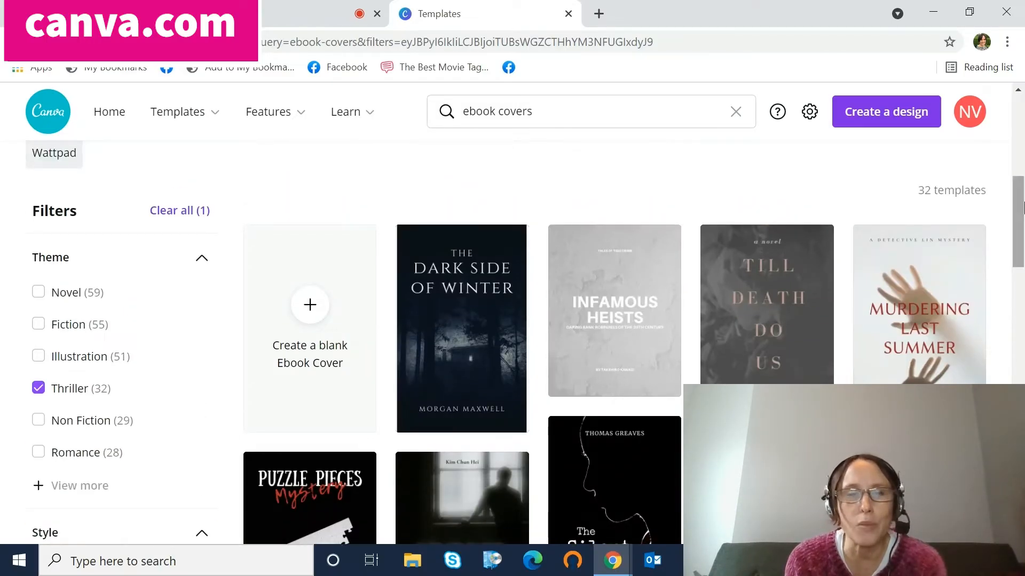
mouse_move(480, 327)
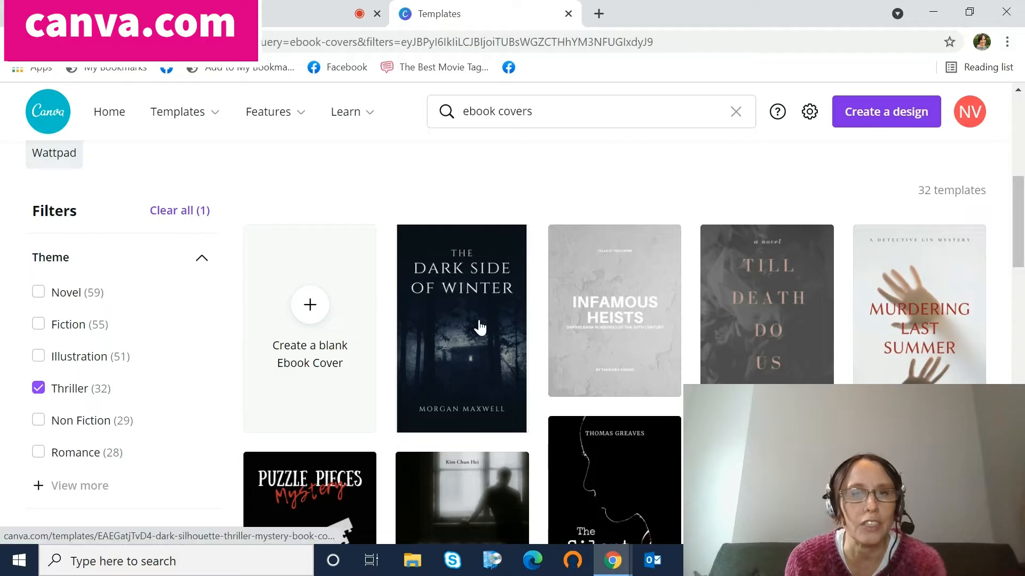
Preview The Dark Side of Winter template and open it in the editor.
click(461, 327)
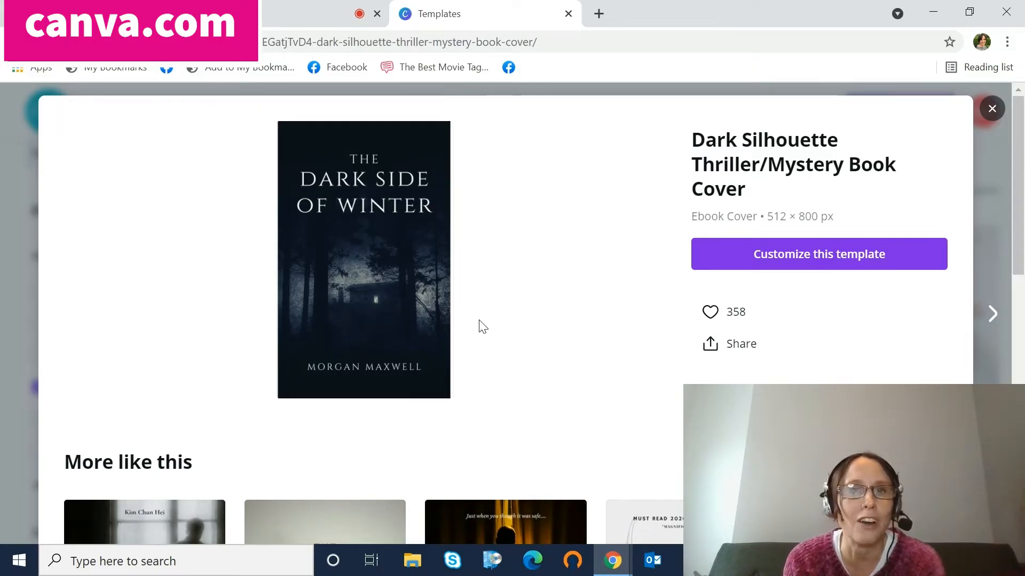
mouse_move(567, 281)
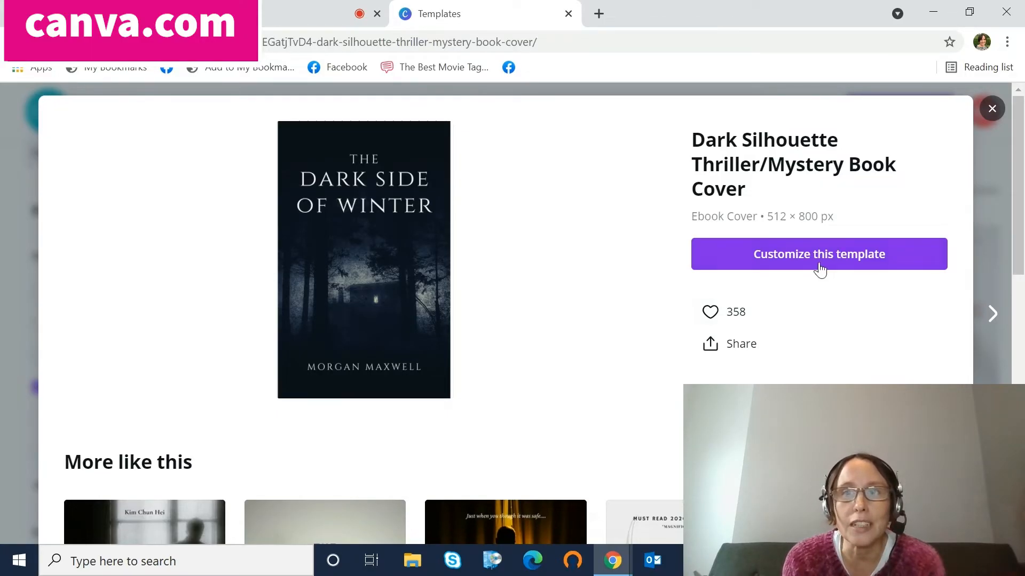
click(818, 254)
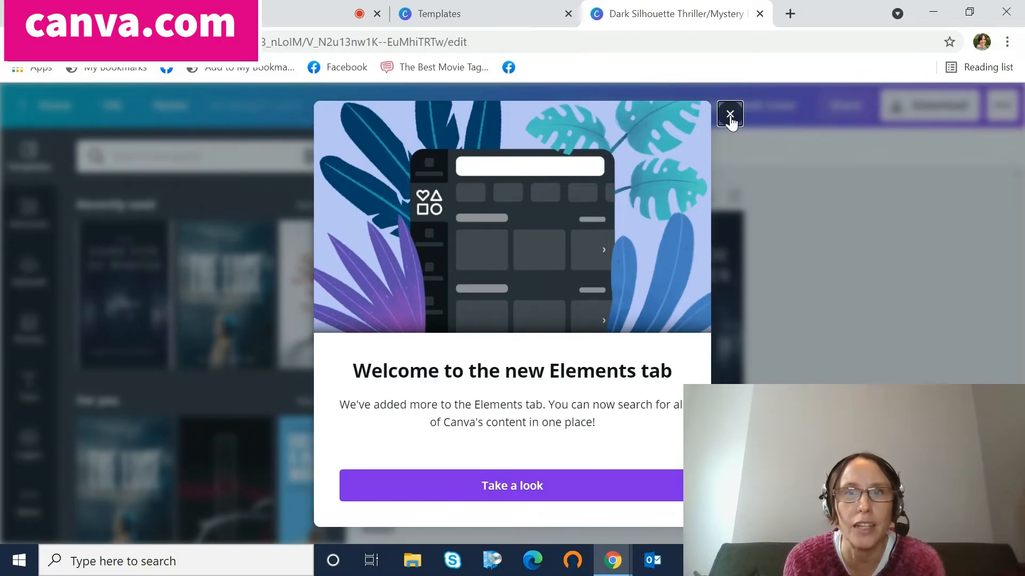
Adjust the forest background photo to brightness 52, contrast -27 and saturation -37.
click(730, 114)
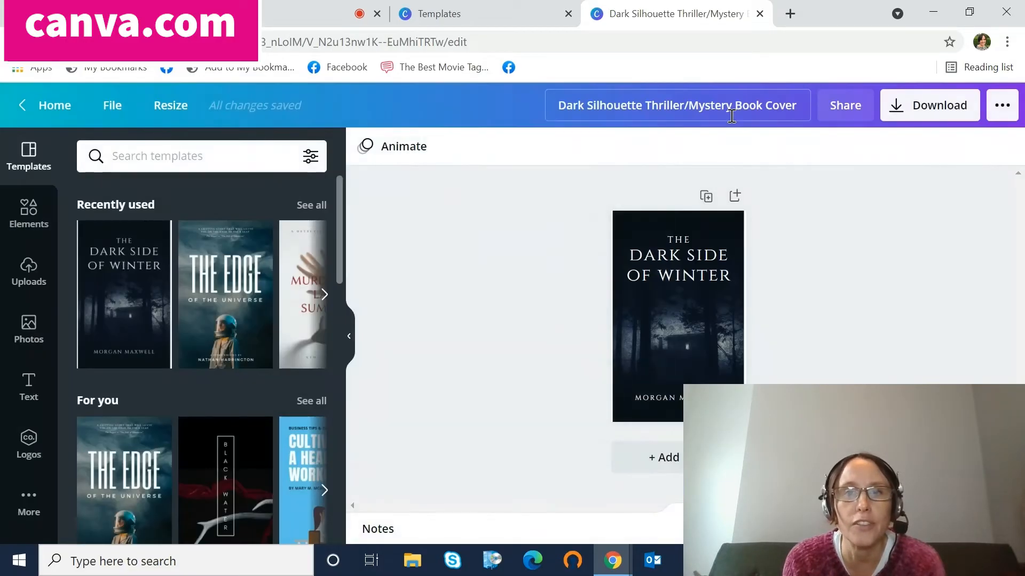
click(677, 314)
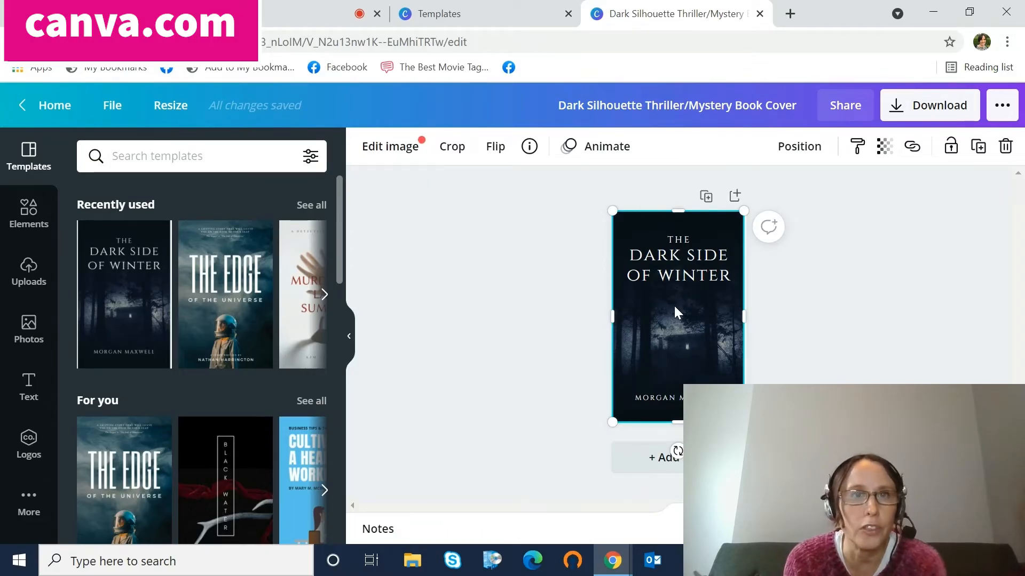
click(390, 146)
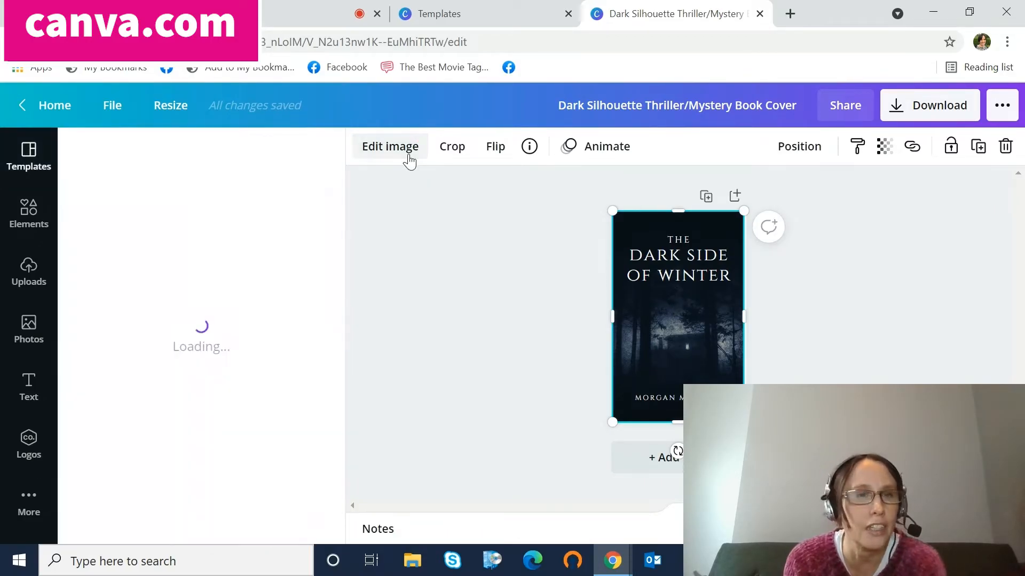
click(389, 145)
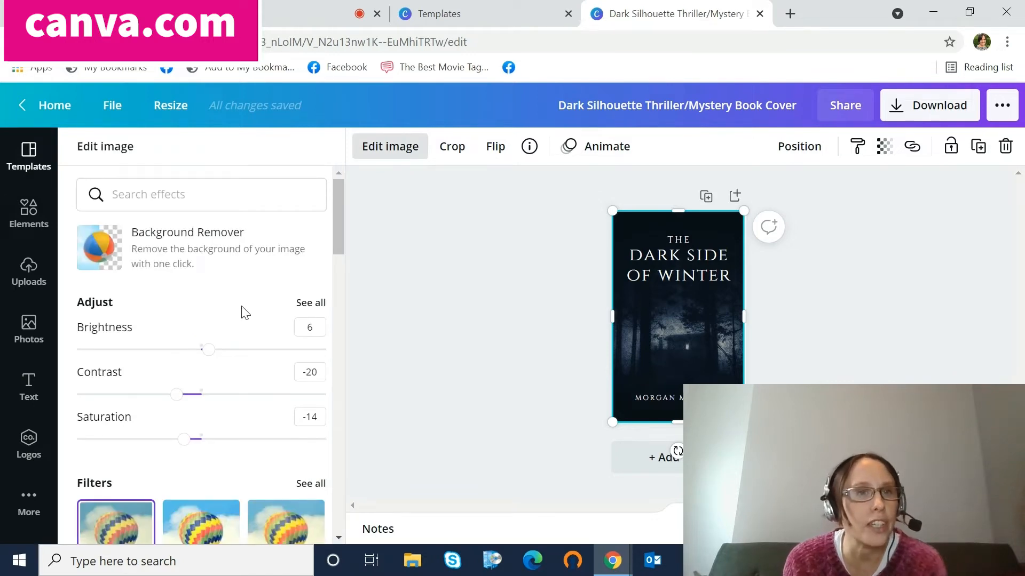
mouse_move(195, 268)
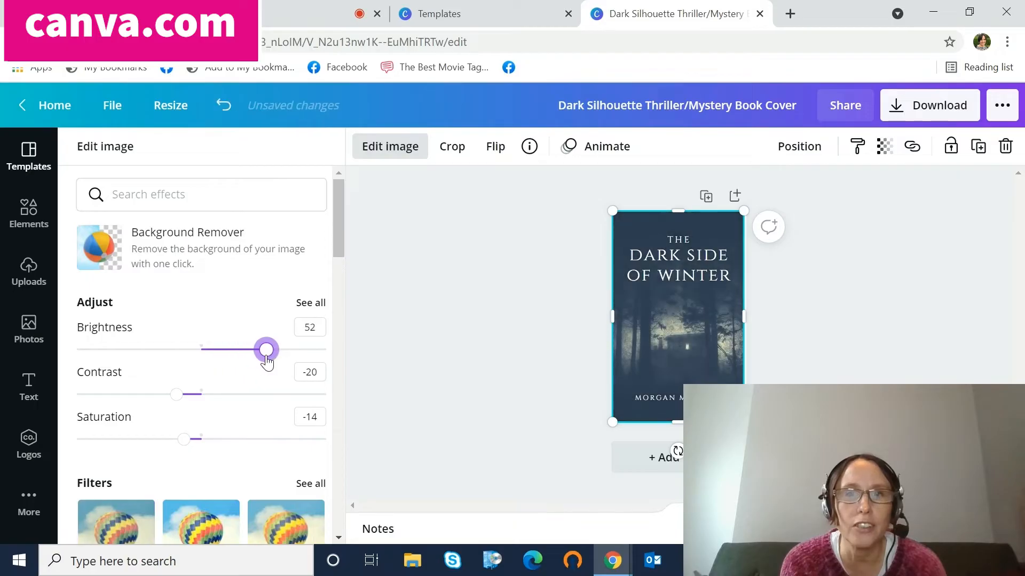
mouse_move(253, 378)
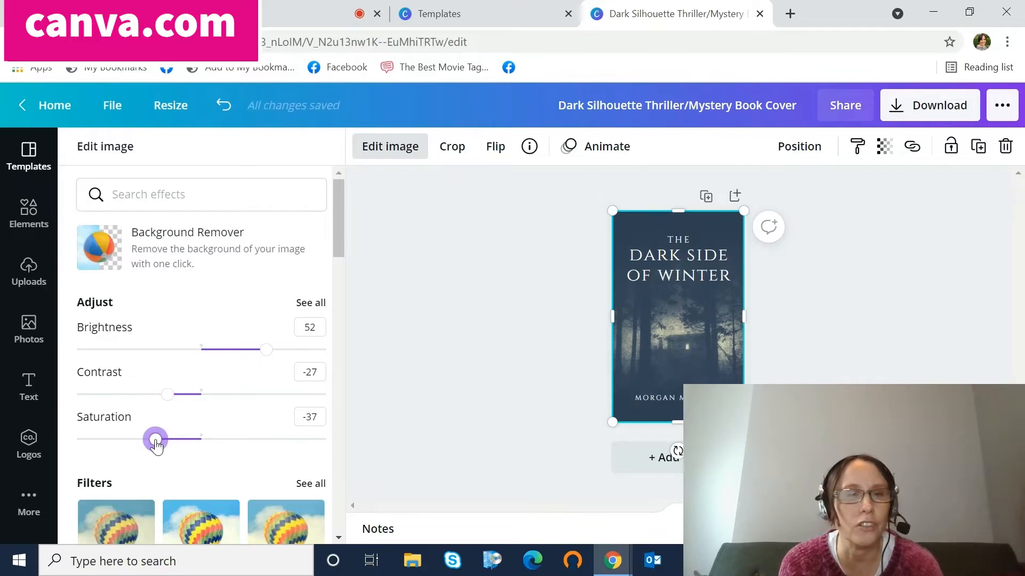
mouse_move(338, 242)
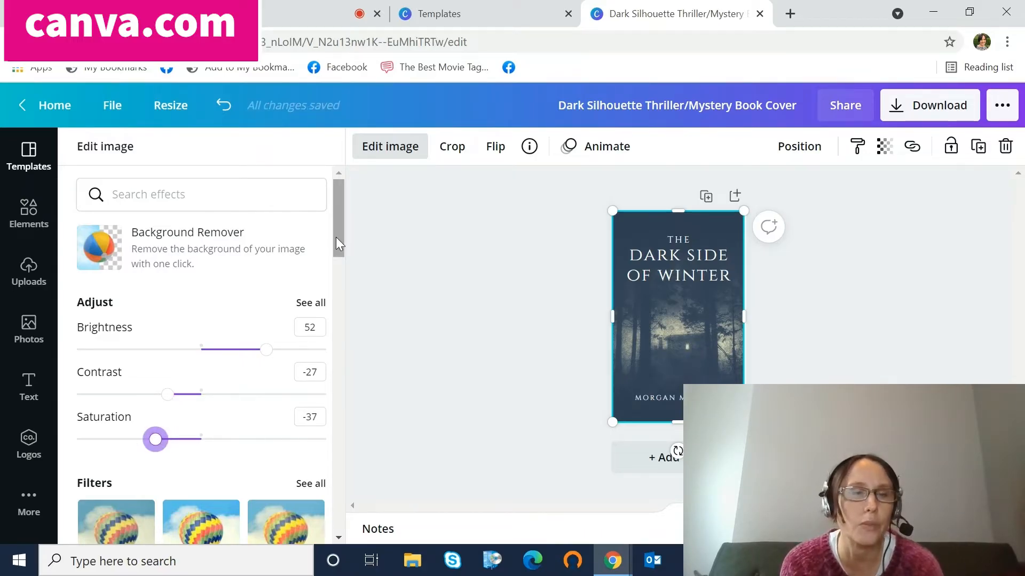
scroll(down, 3)
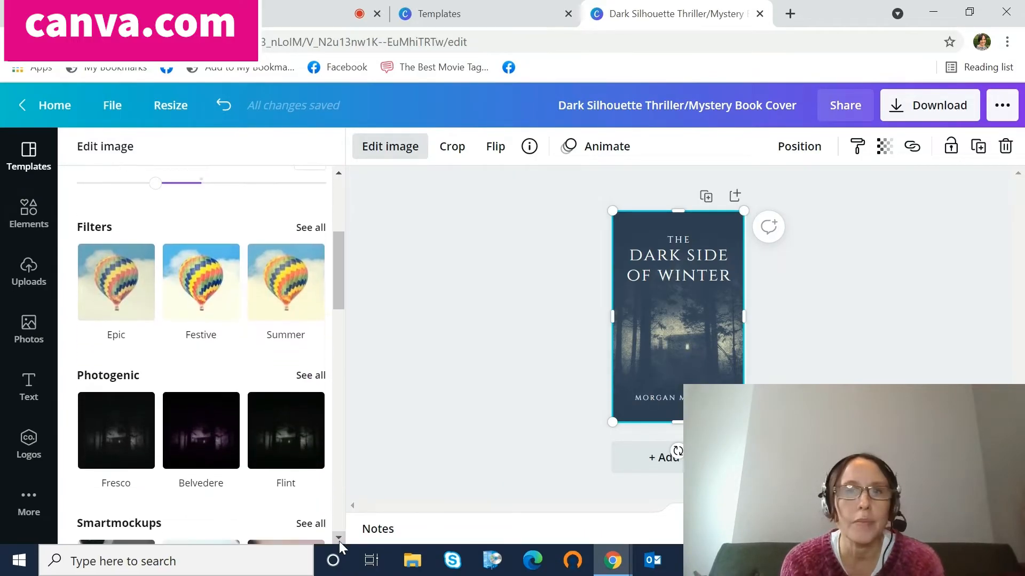
Switch the title font to League Gothic after trying Norwester and London.
click(678, 256)
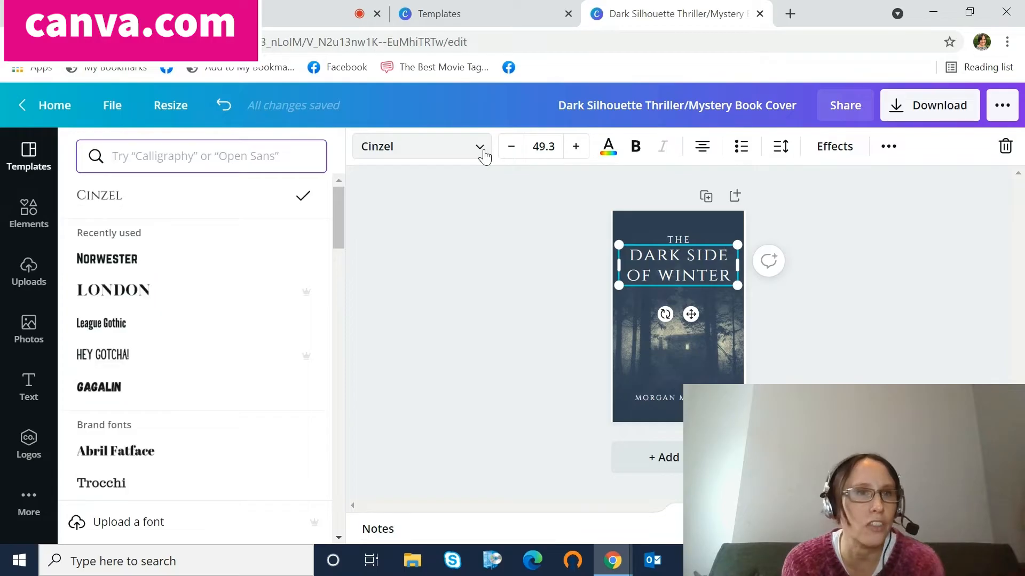
click(106, 259)
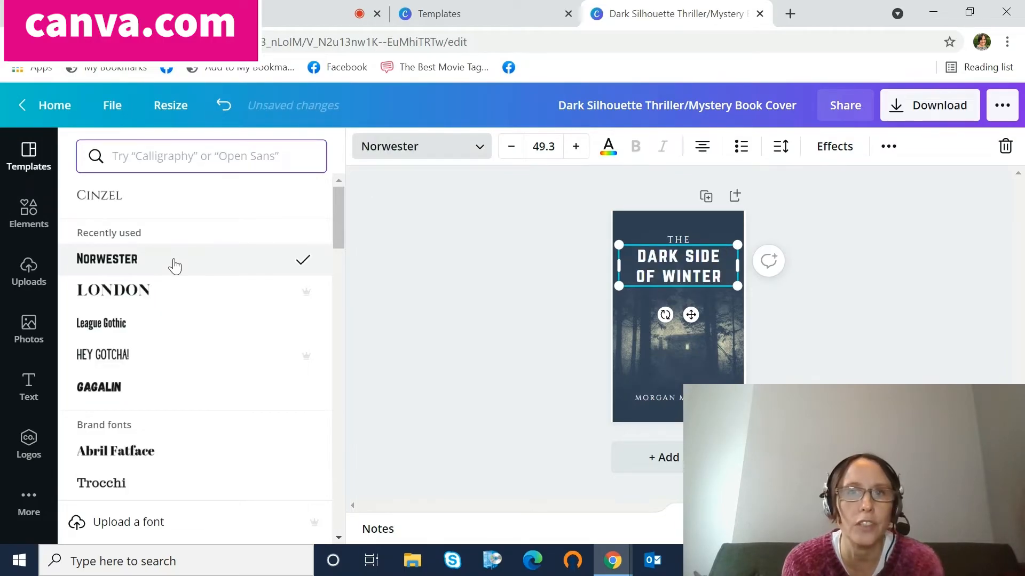
click(113, 291)
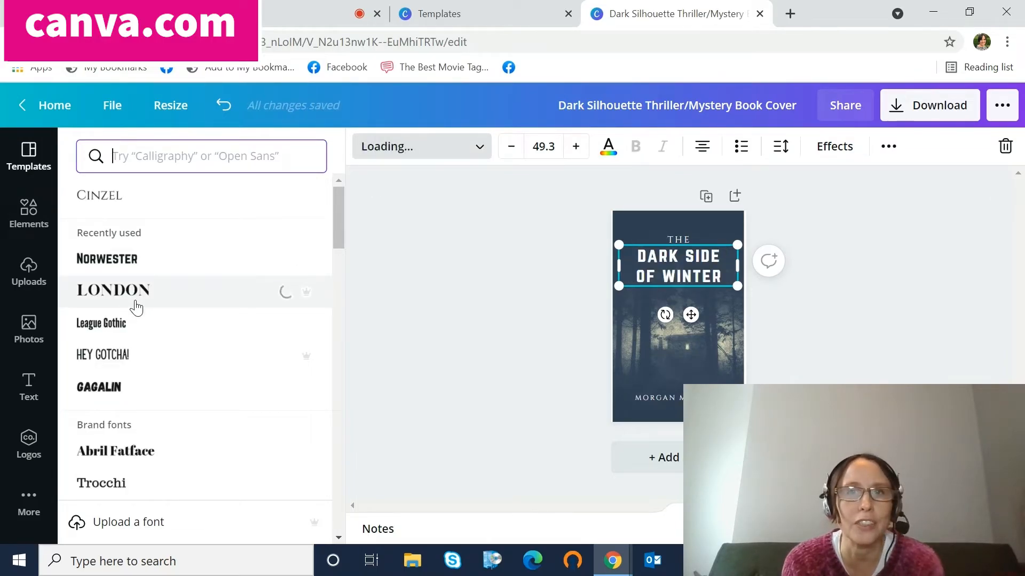
click(113, 289)
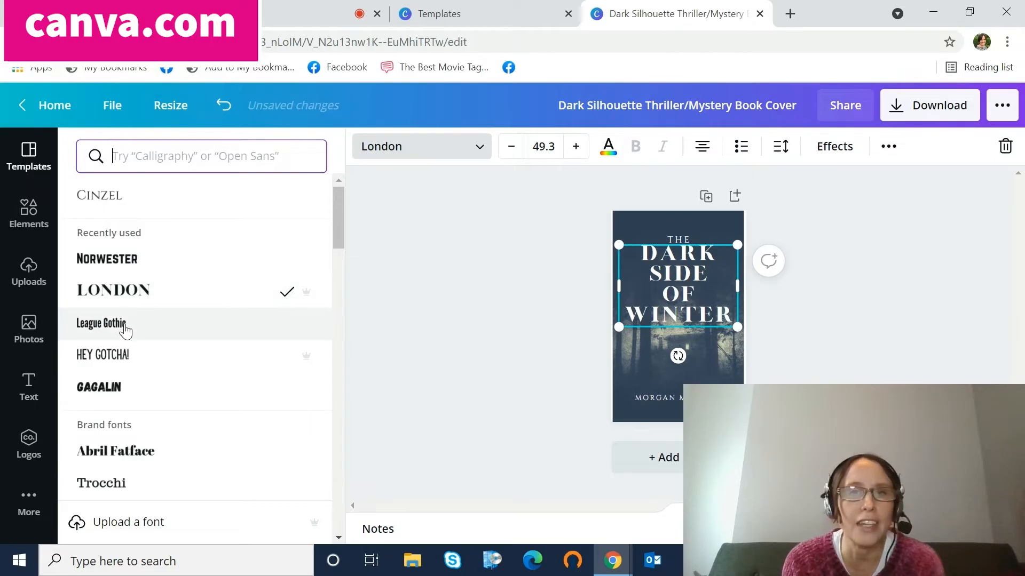
click(102, 323)
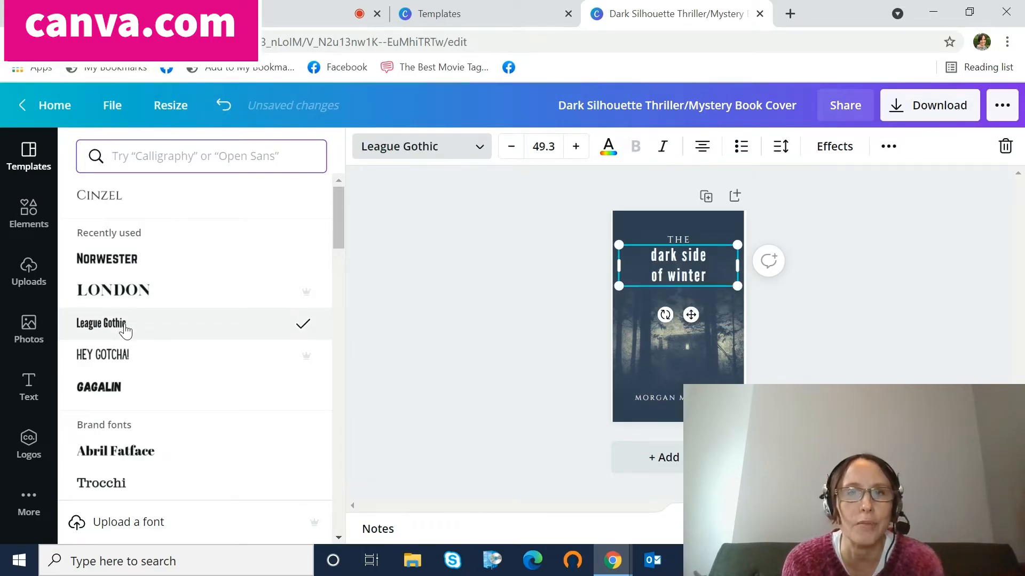
mouse_move(500, 331)
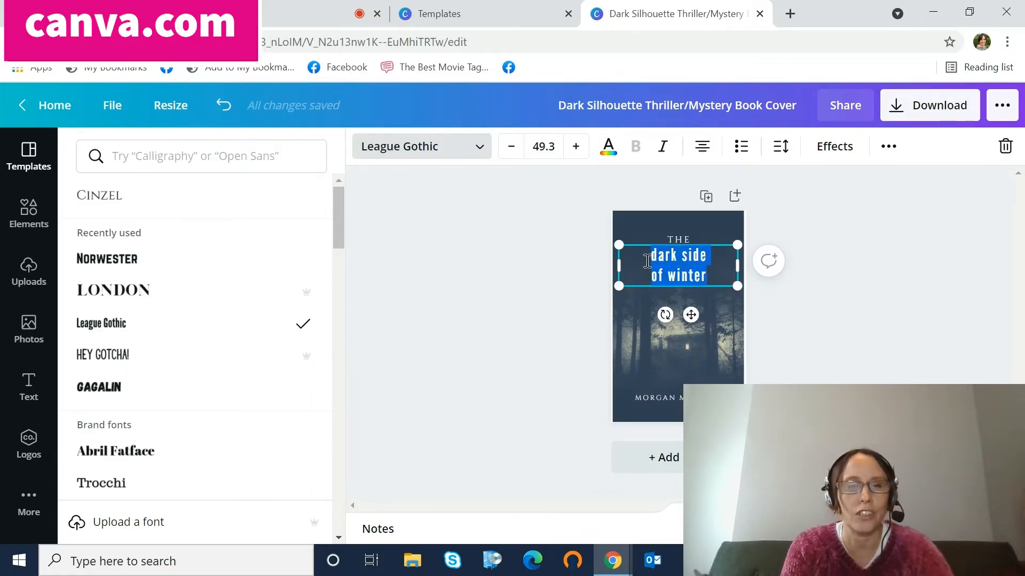
Retitle the cover 'my title', remove the 'THE' line and replace the author name.
text(my t)
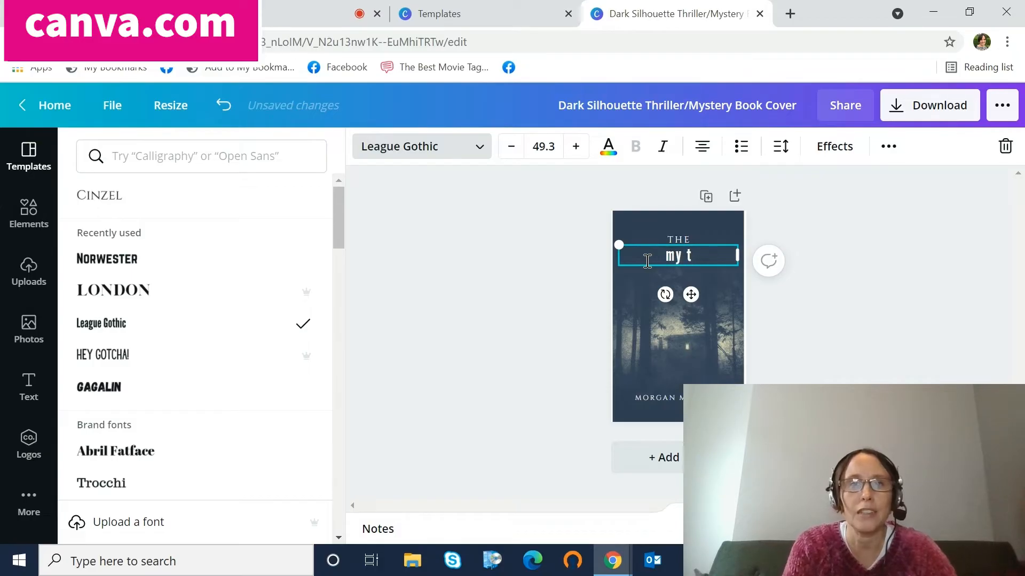
text(itle)
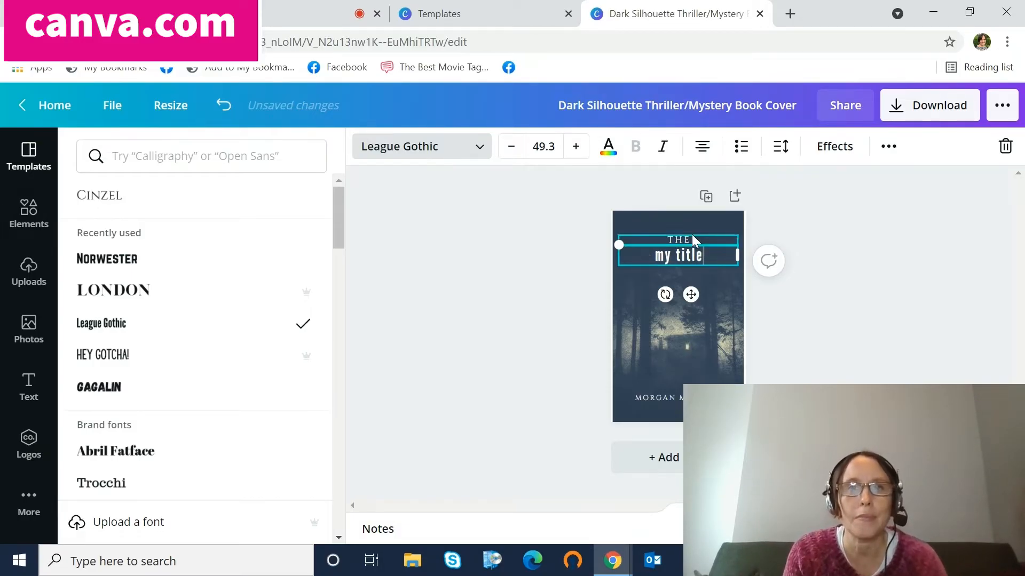
click(29, 157)
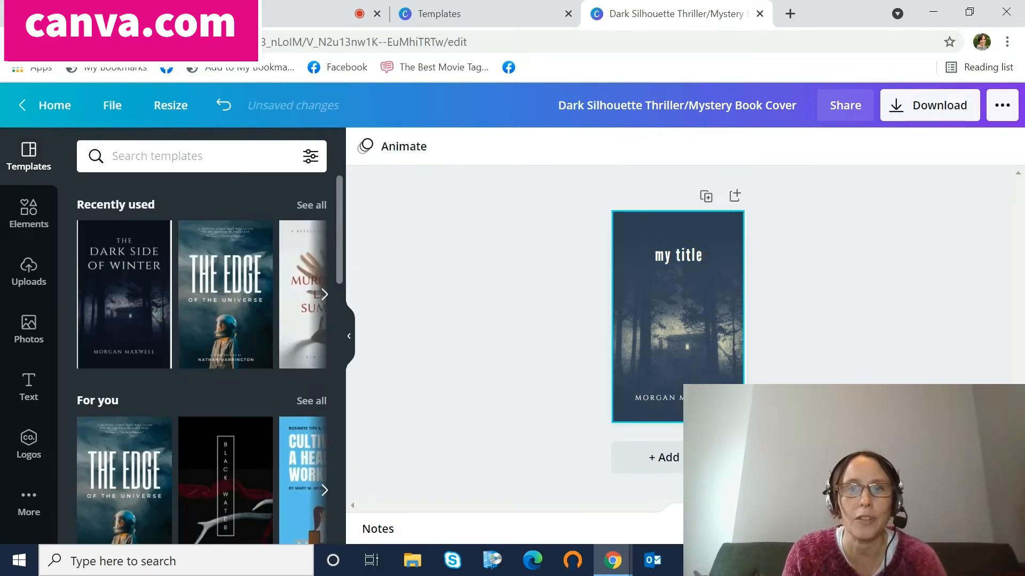
click(657, 397)
text(MY NA)
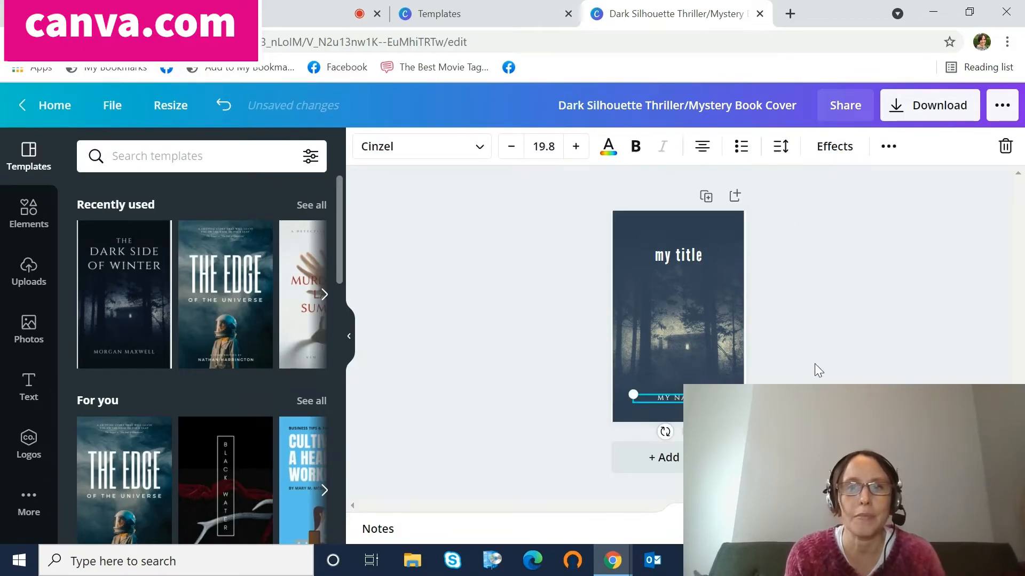
click(876, 347)
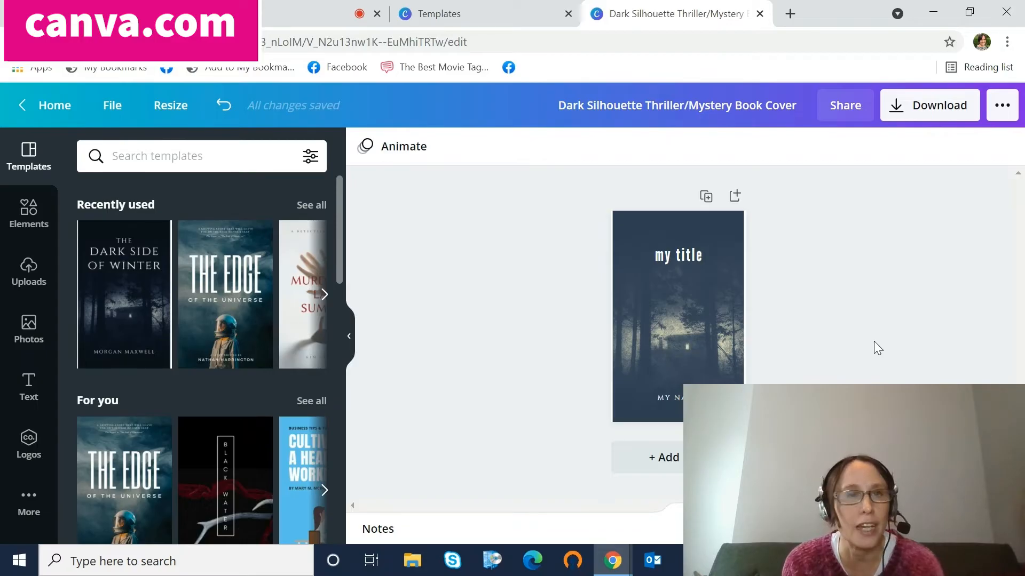
Select the background photo and browse the previously uploaded images.
click(678, 317)
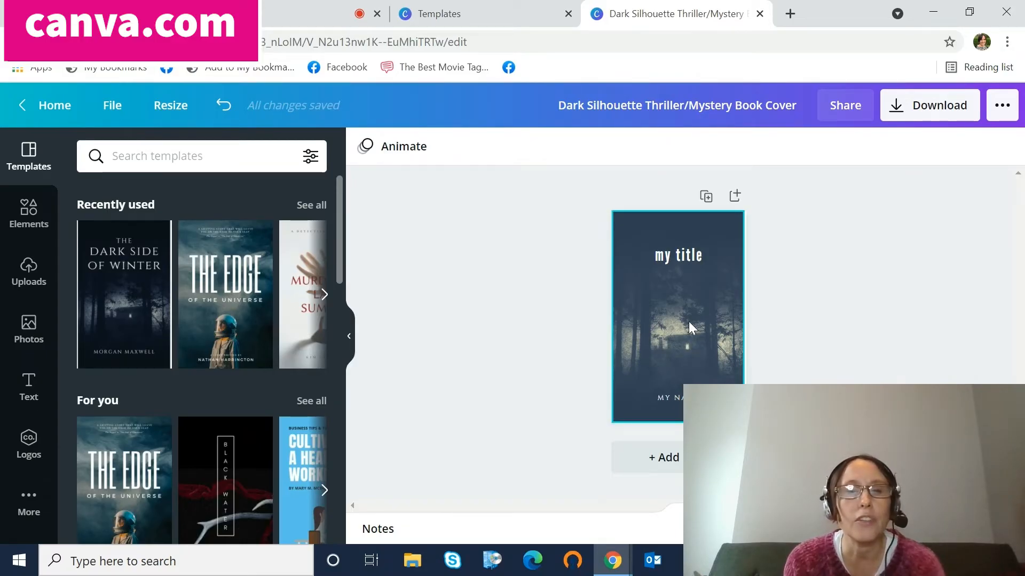
click(678, 317)
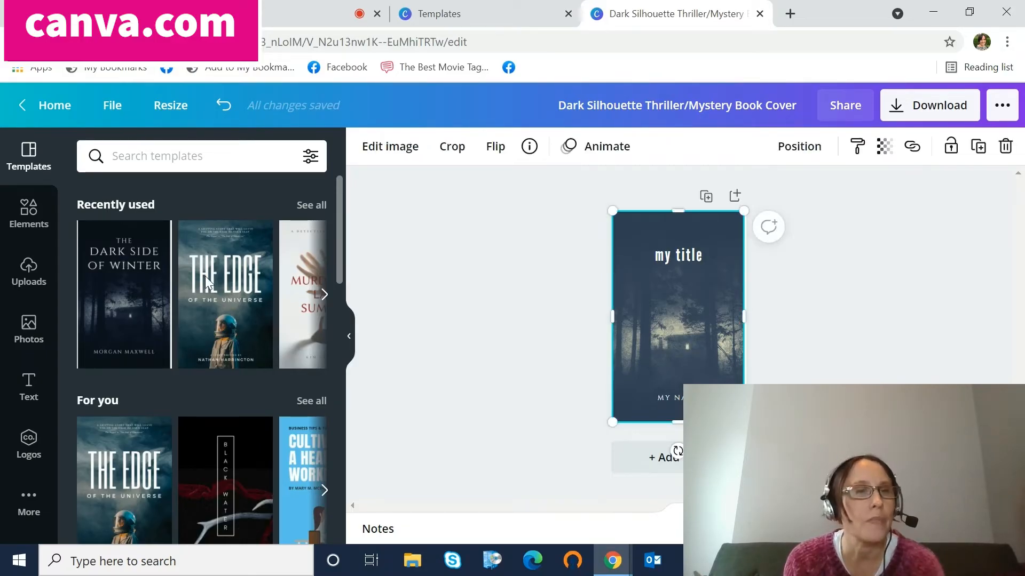
click(28, 271)
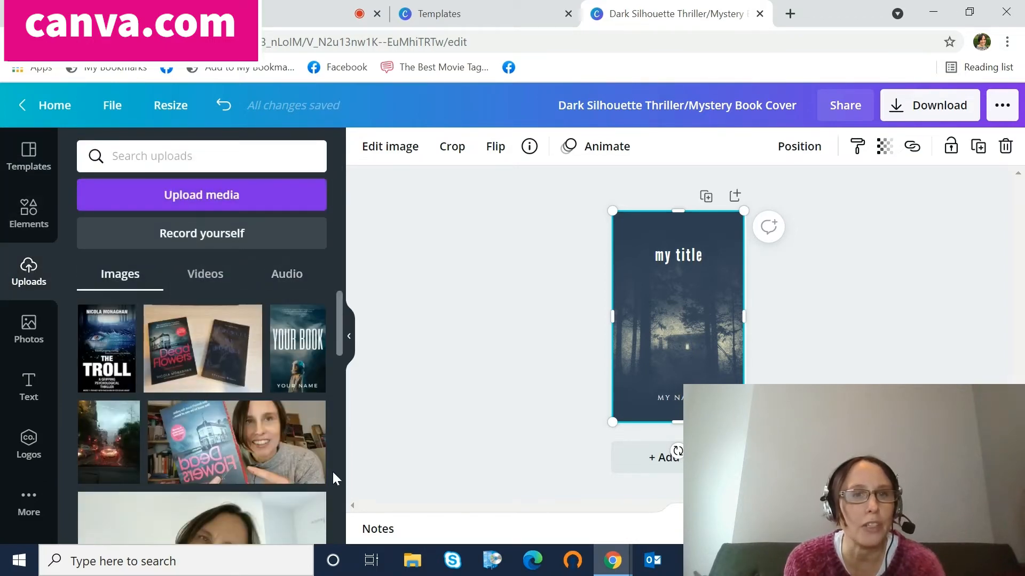
scroll(up, 3)
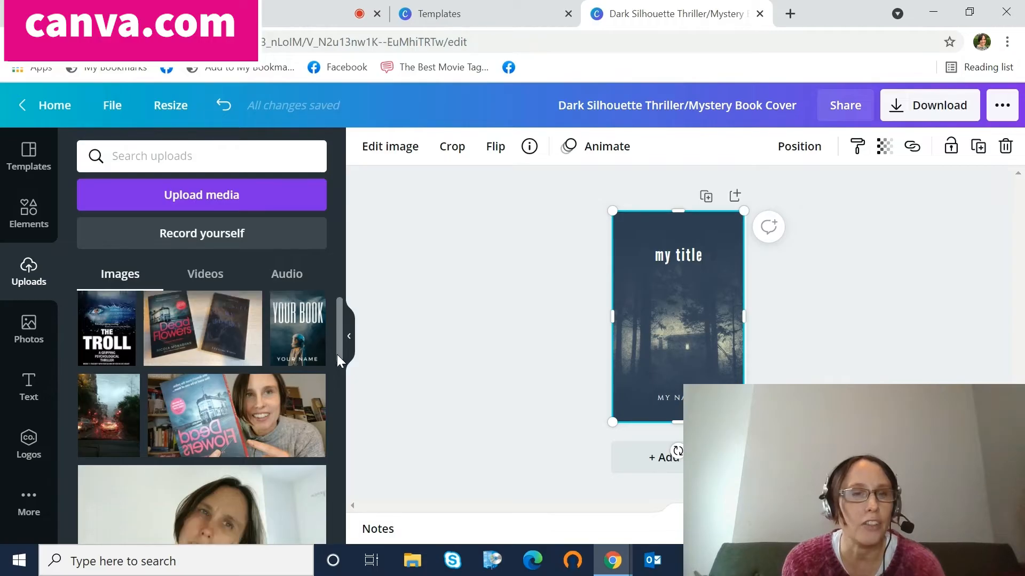
scroll(down, 3)
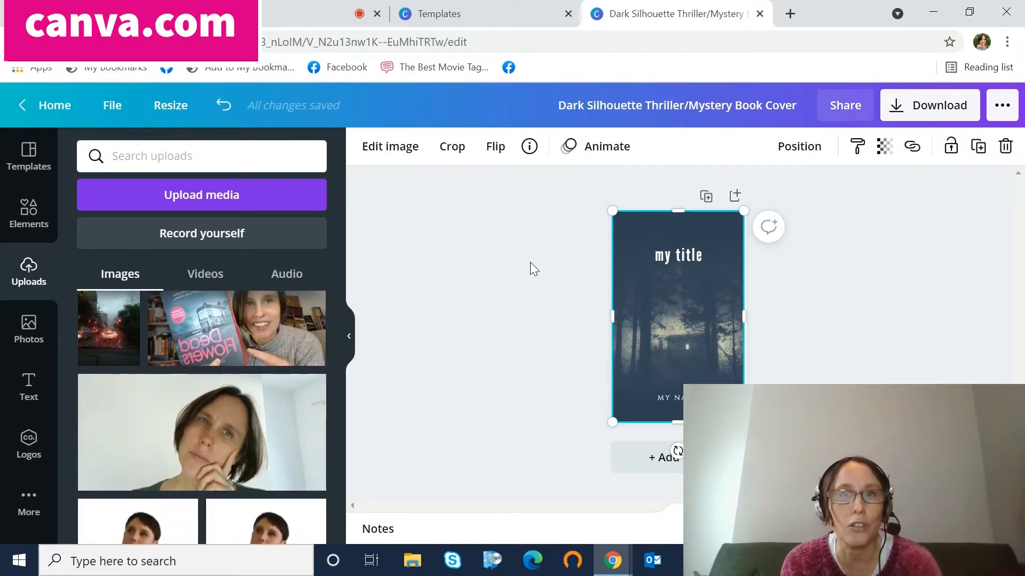
mouse_move(255, 253)
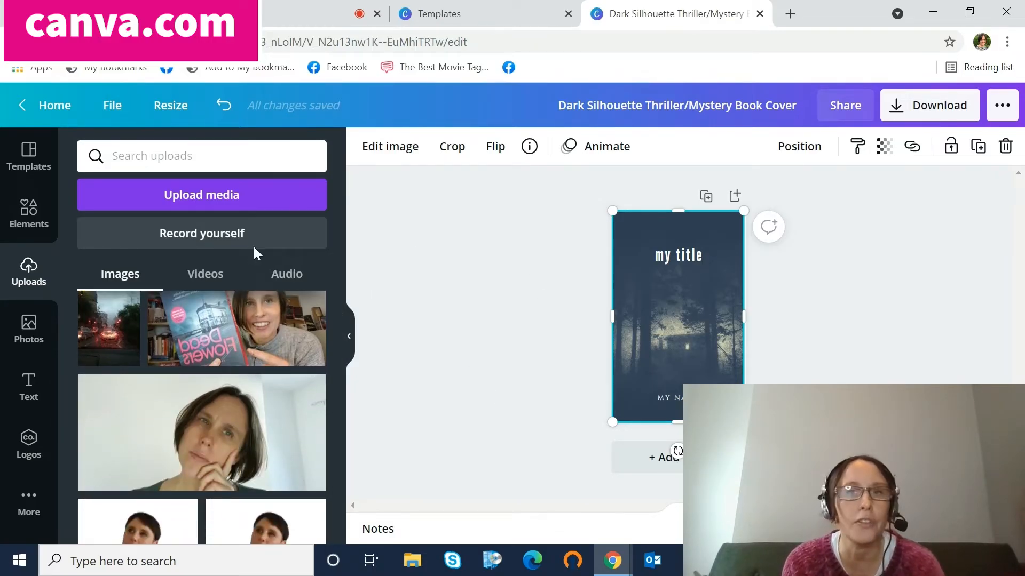
Browse the Elements library down through its audio and chart sections.
click(29, 215)
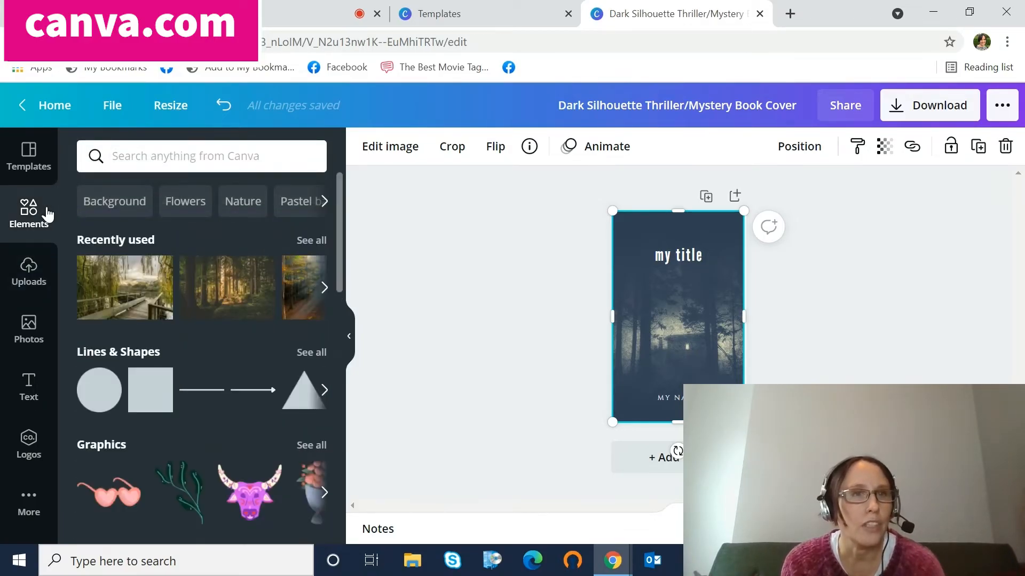
scroll(down, 3)
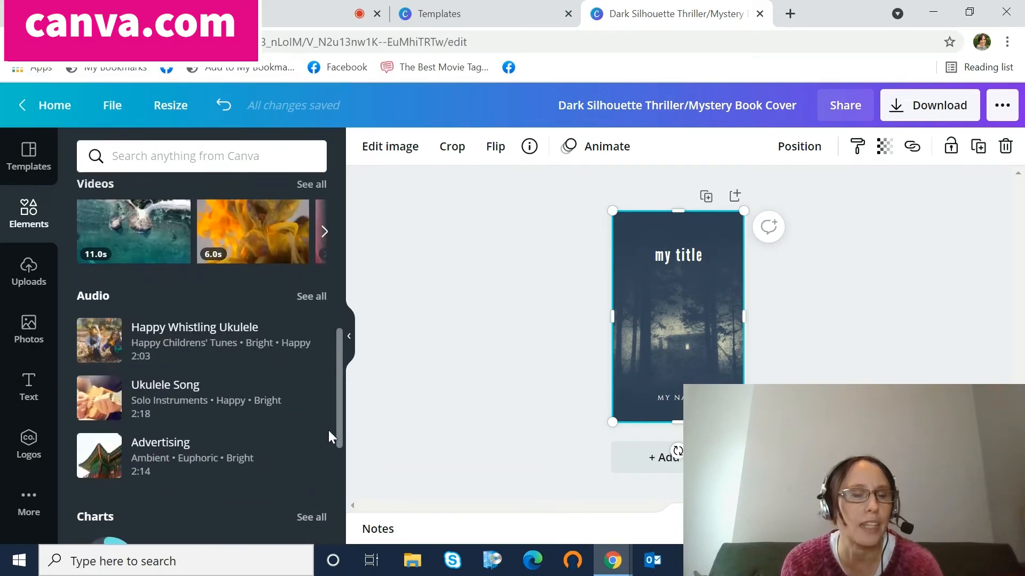
scroll(down, 3)
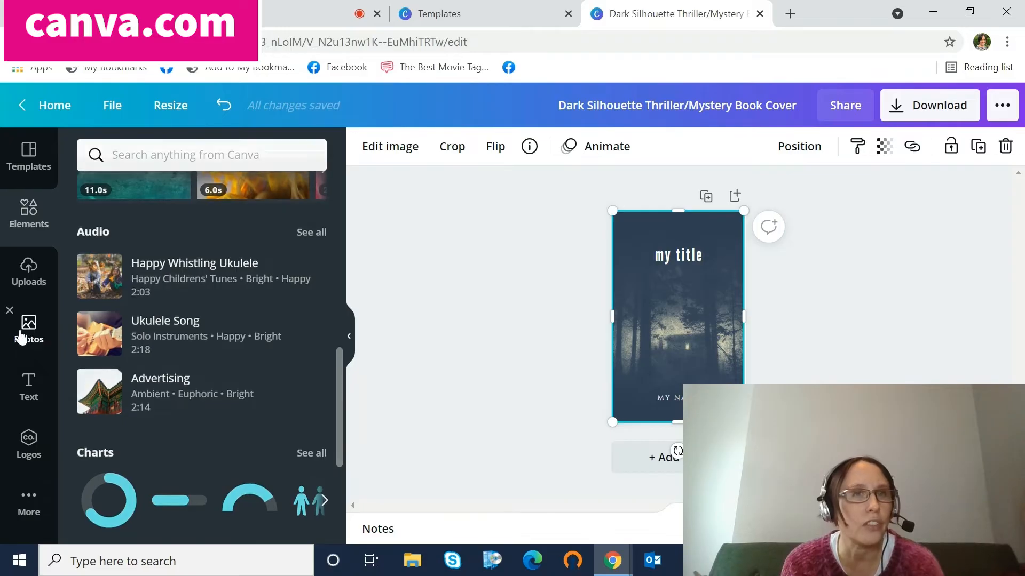
Search stock photos for 'dark hut', then 'woods', then 'house'.
click(28, 330)
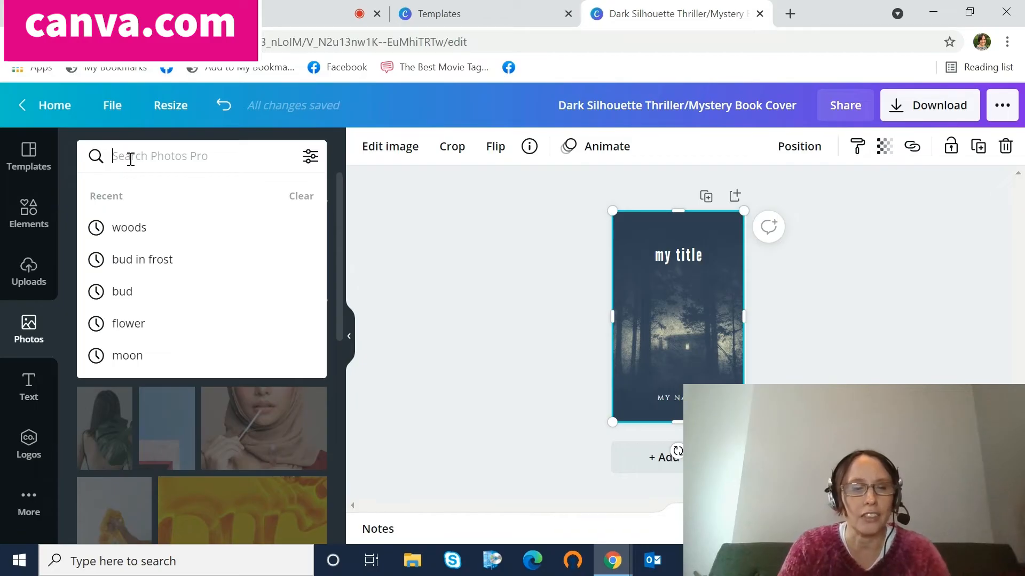
text(dark gu)
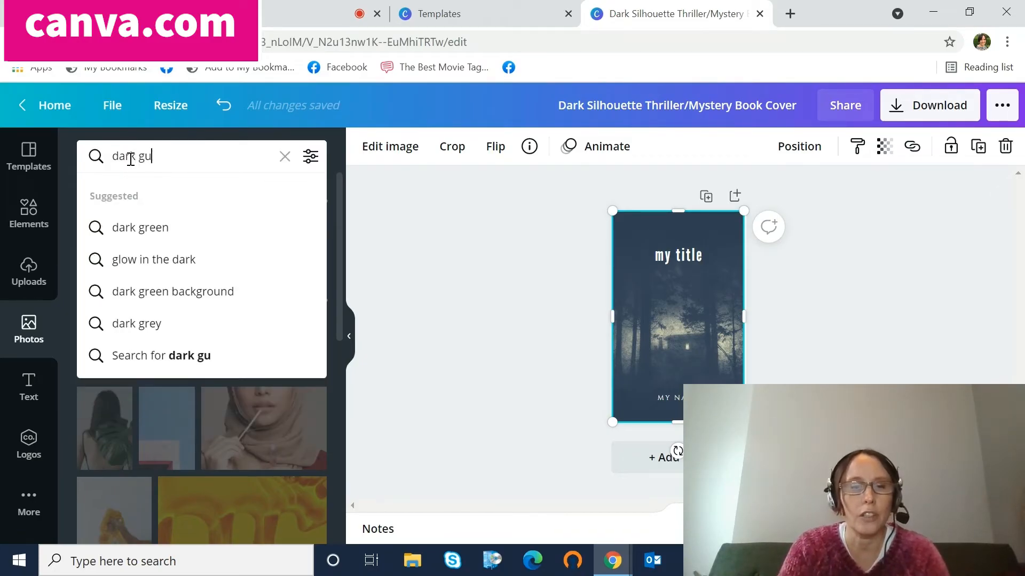
text(hut)
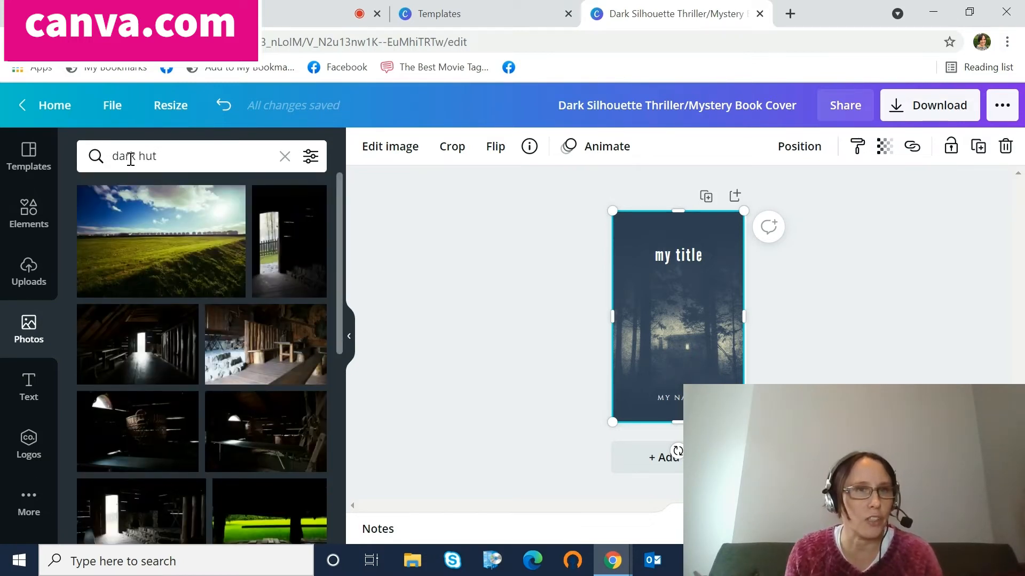
click(284, 157)
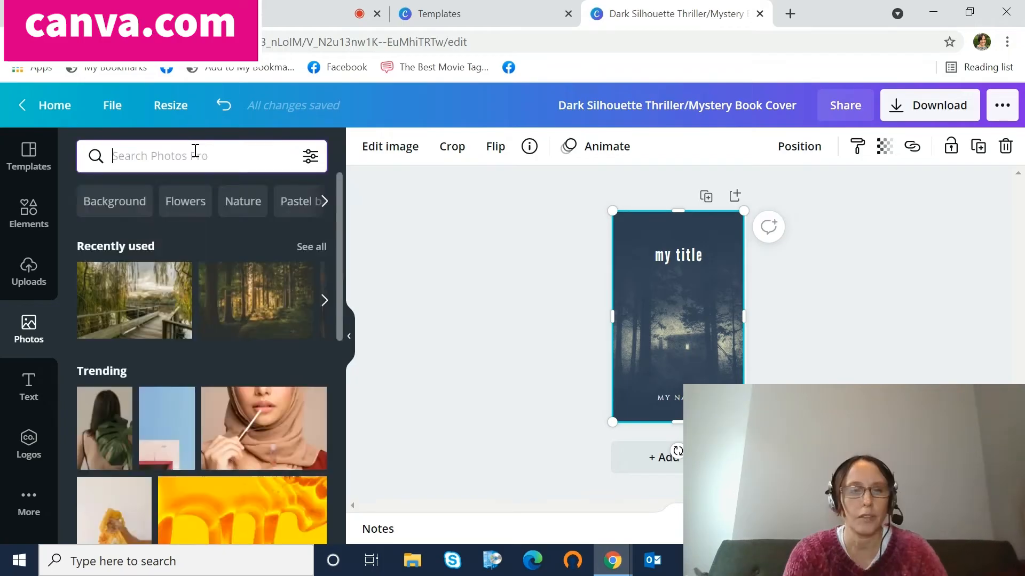
text(woods)
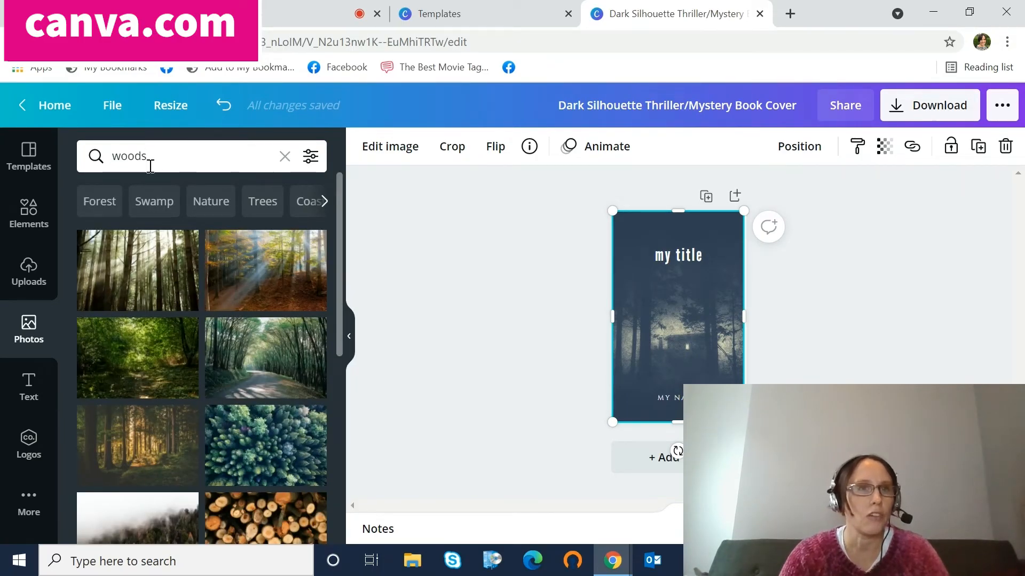
click(285, 156)
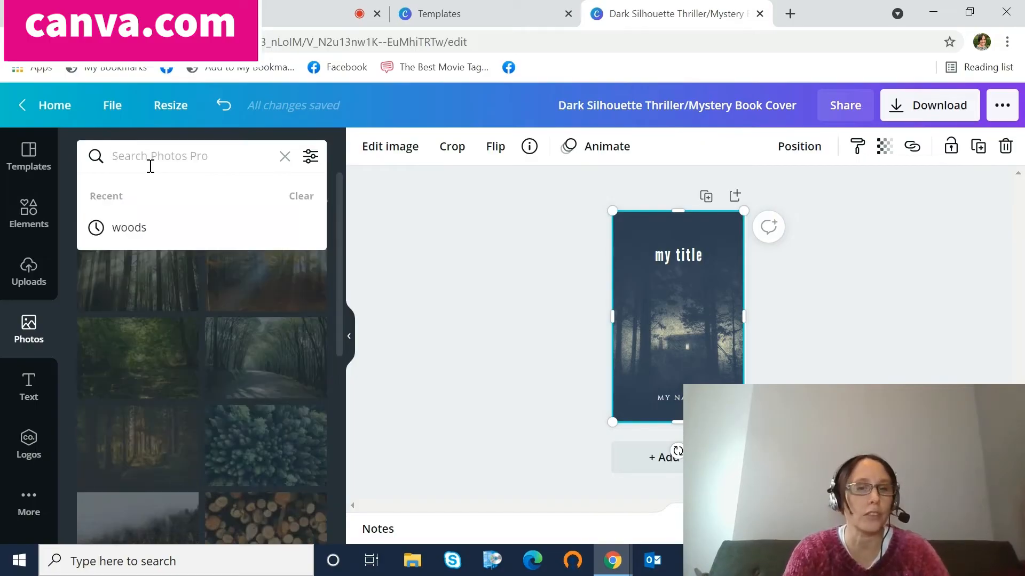
text(house)
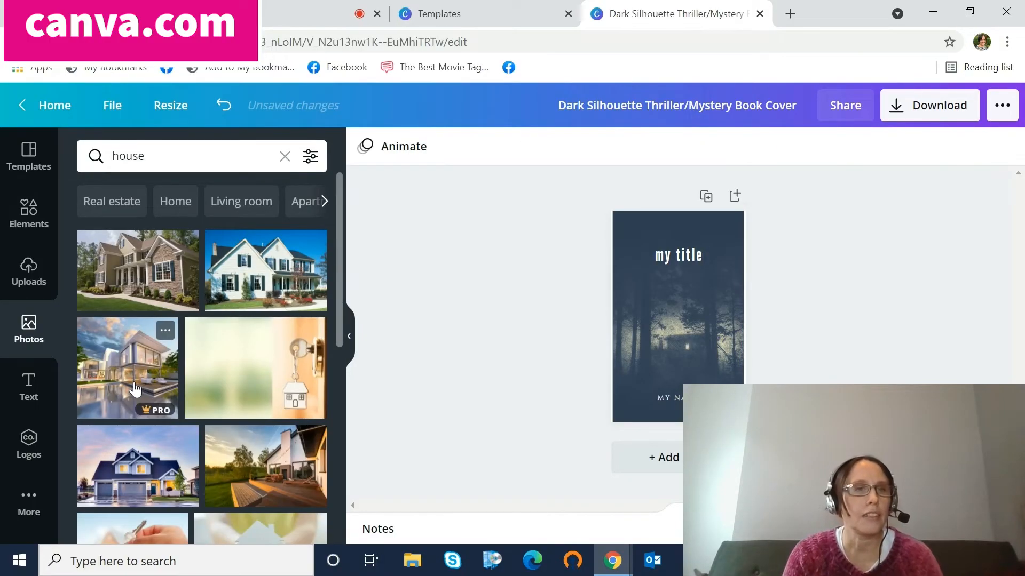
Try the modern glass house photo, then use the uploaded rainy street image as the background.
click(128, 368)
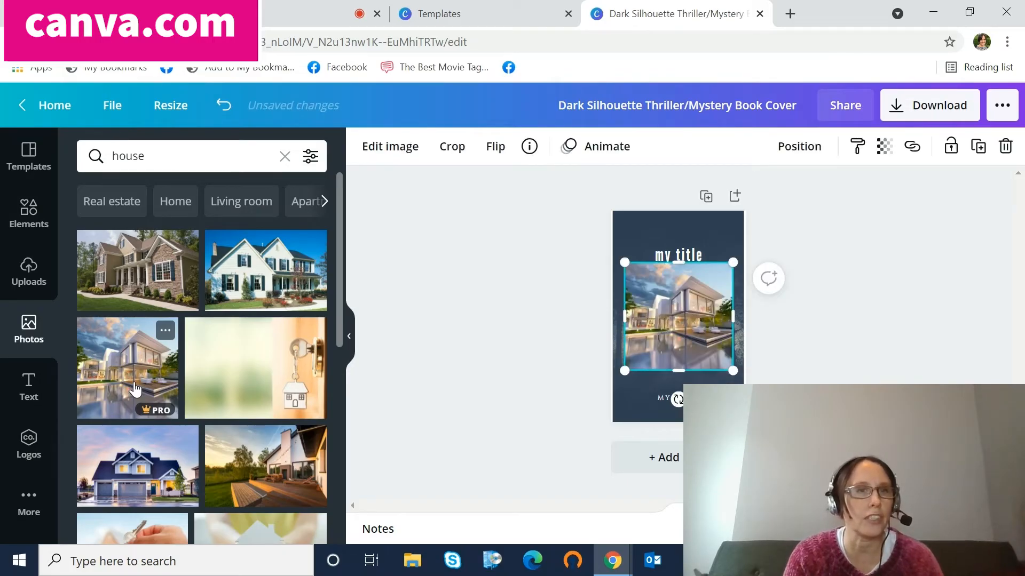
mouse_move(154, 422)
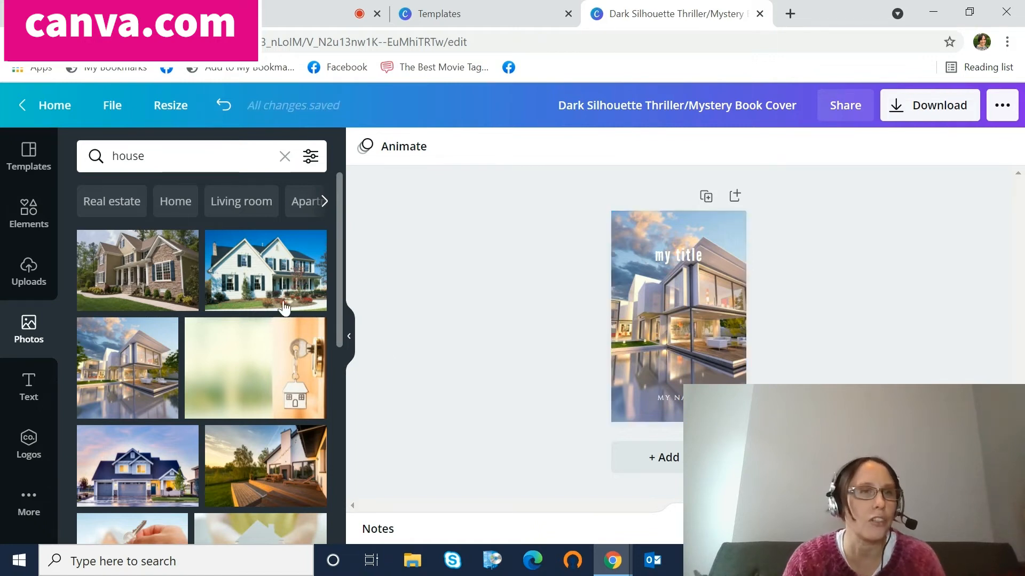
click(28, 271)
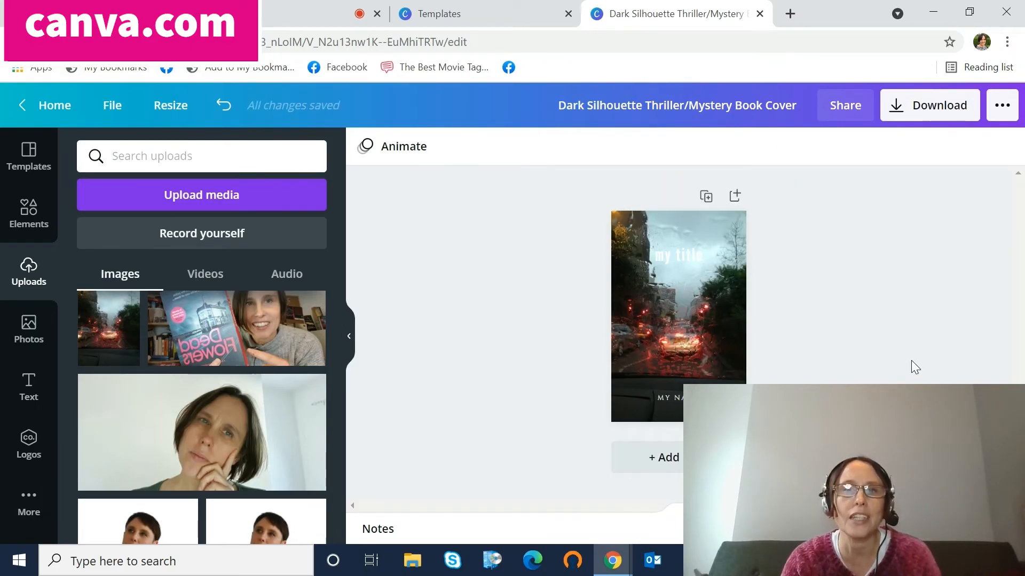
Color the 'my title' heading pink from the Default Colors palette.
click(678, 255)
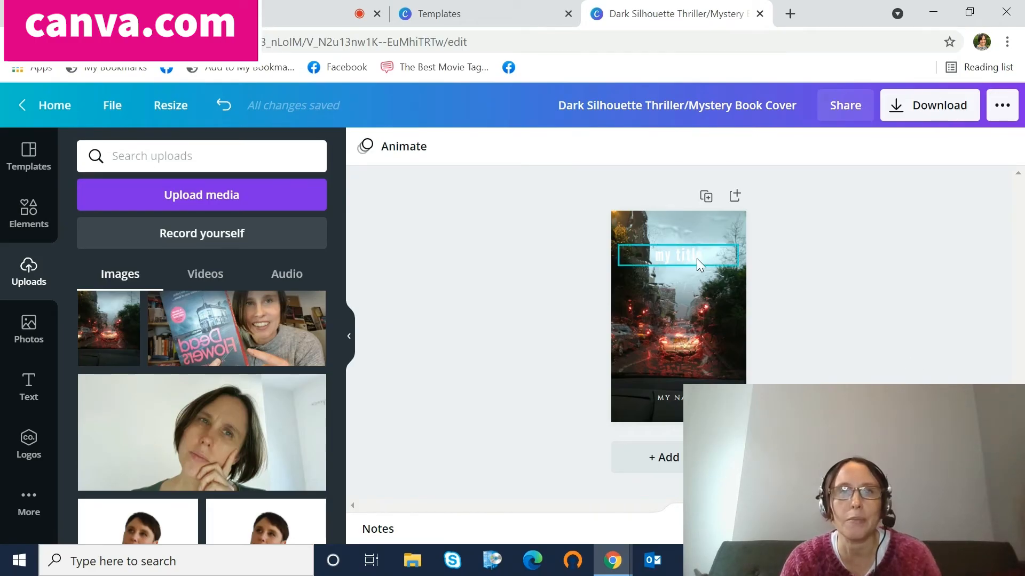
click(676, 255)
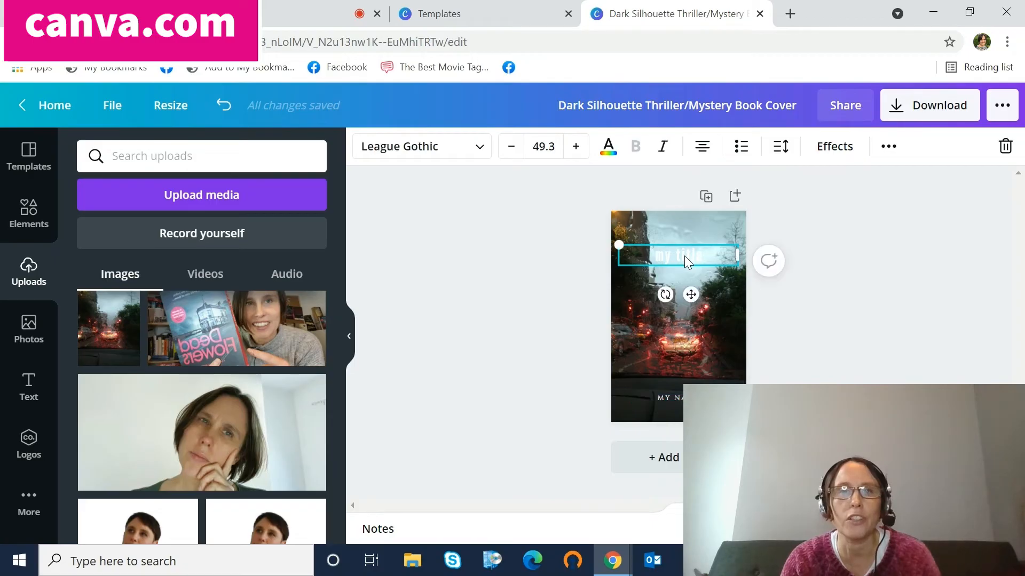
click(607, 146)
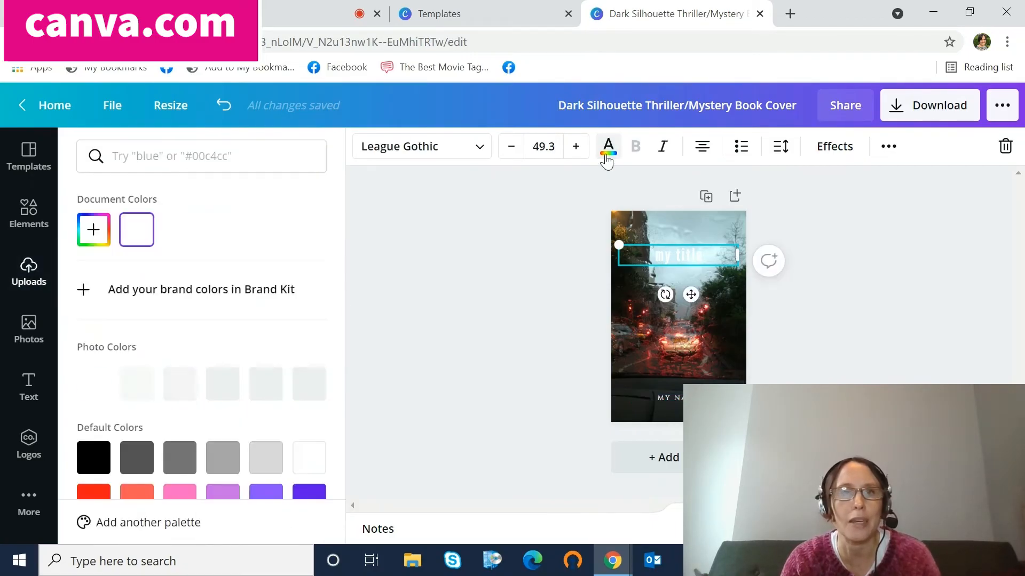
click(179, 501)
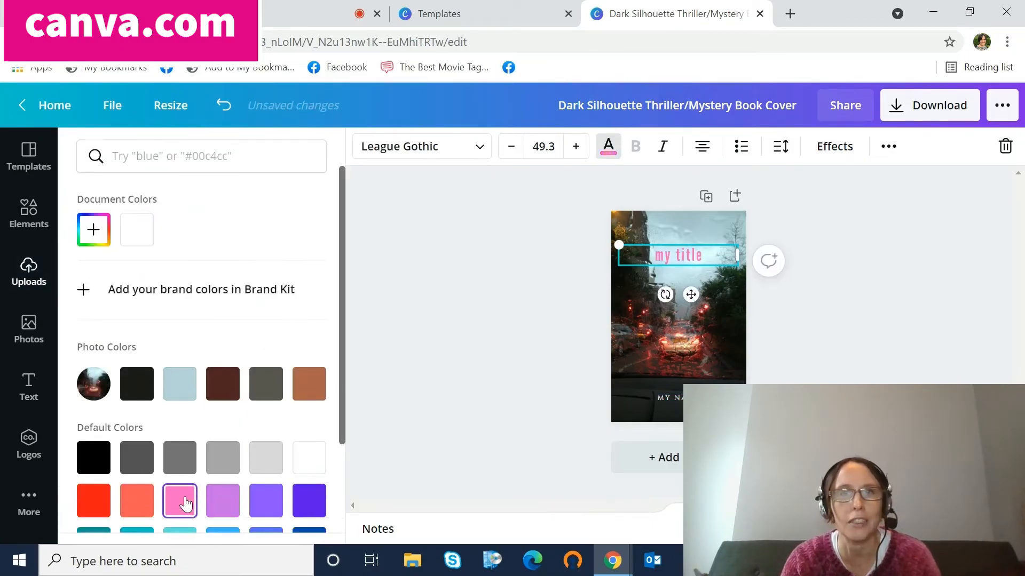
click(29, 271)
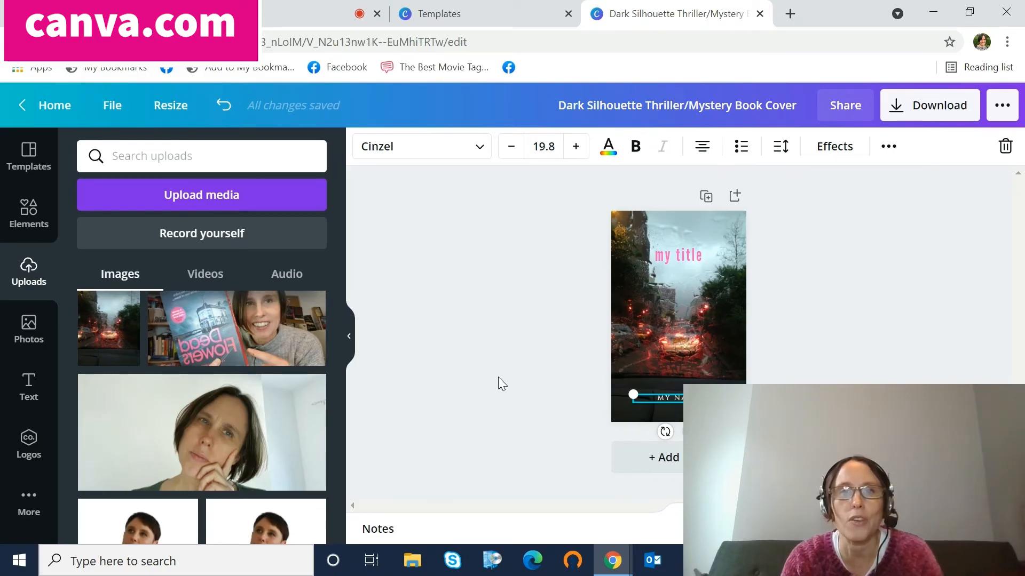
mouse_move(147, 302)
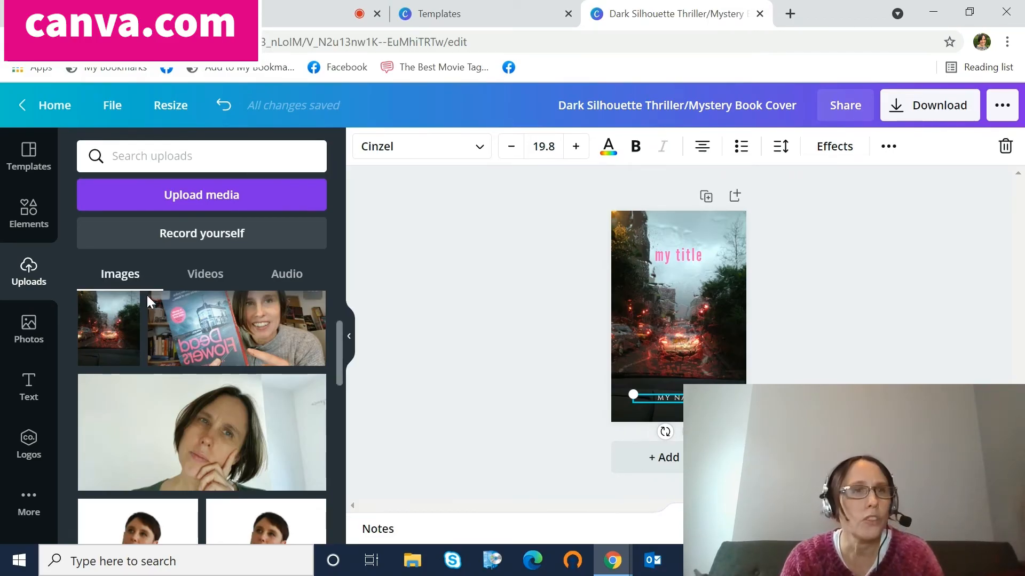
Open the cover's download options and list the PNG, JPG and PDF file types.
click(29, 157)
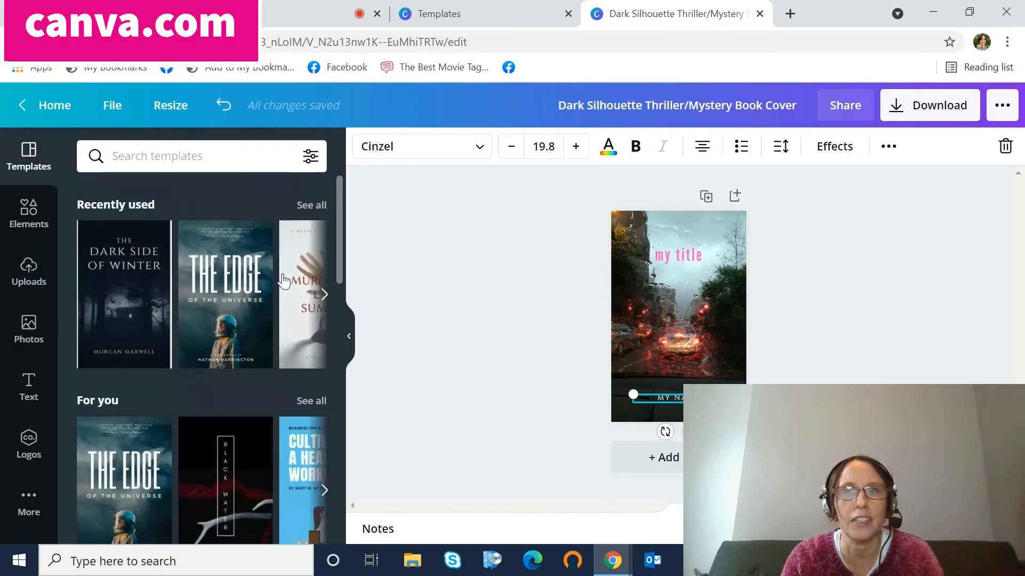
mouse_move(929, 106)
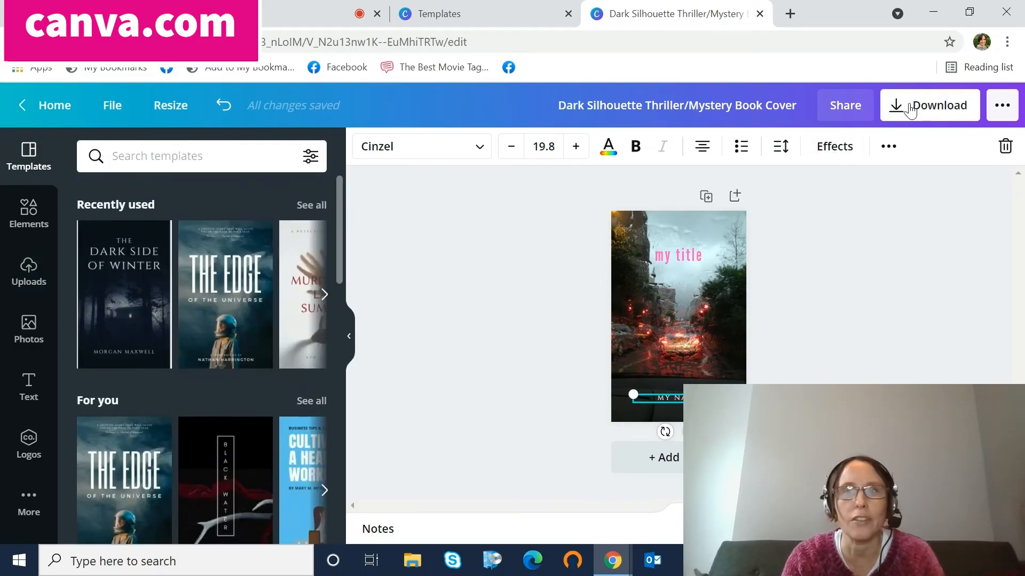
click(928, 106)
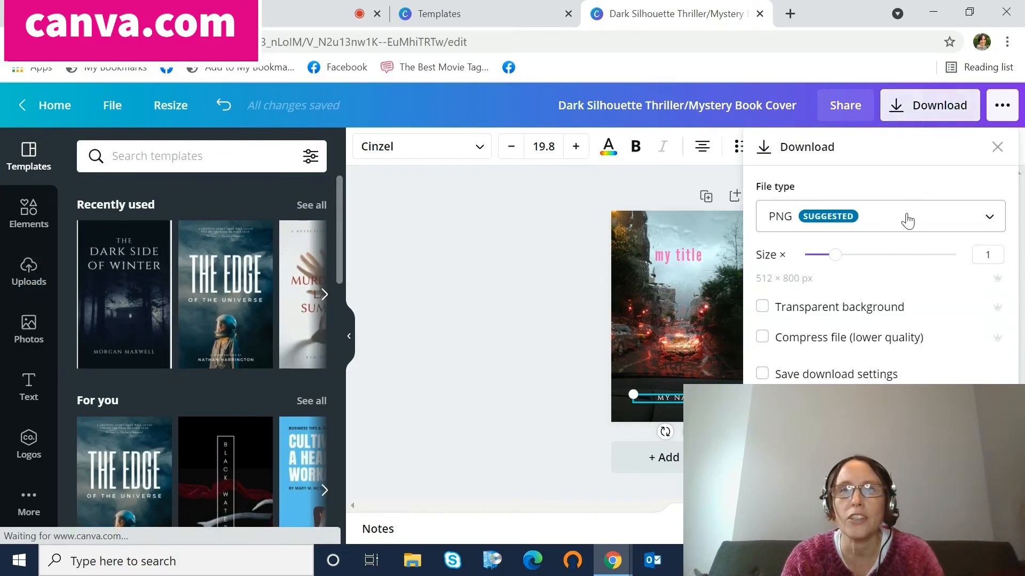
click(879, 216)
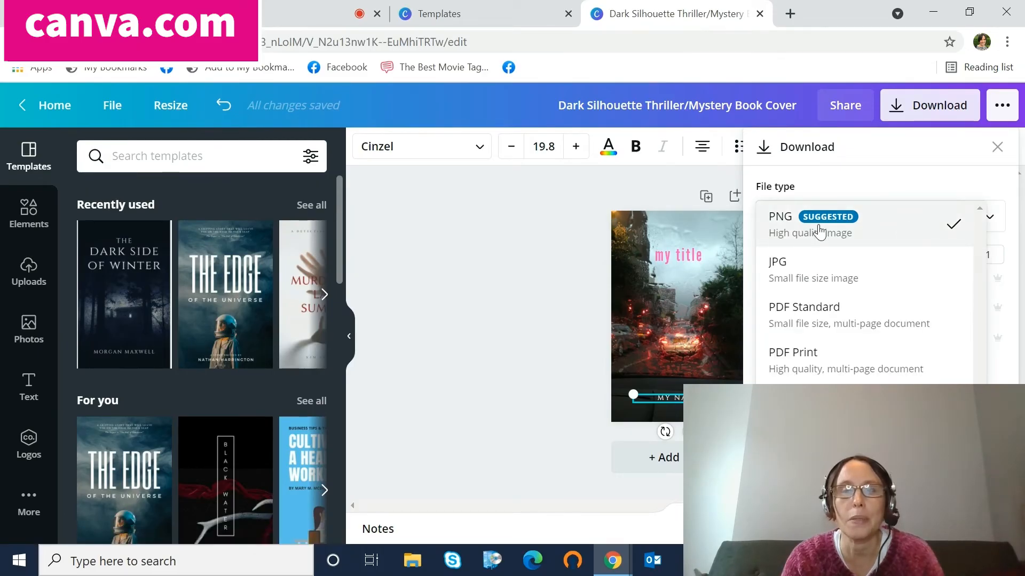
mouse_move(829, 274)
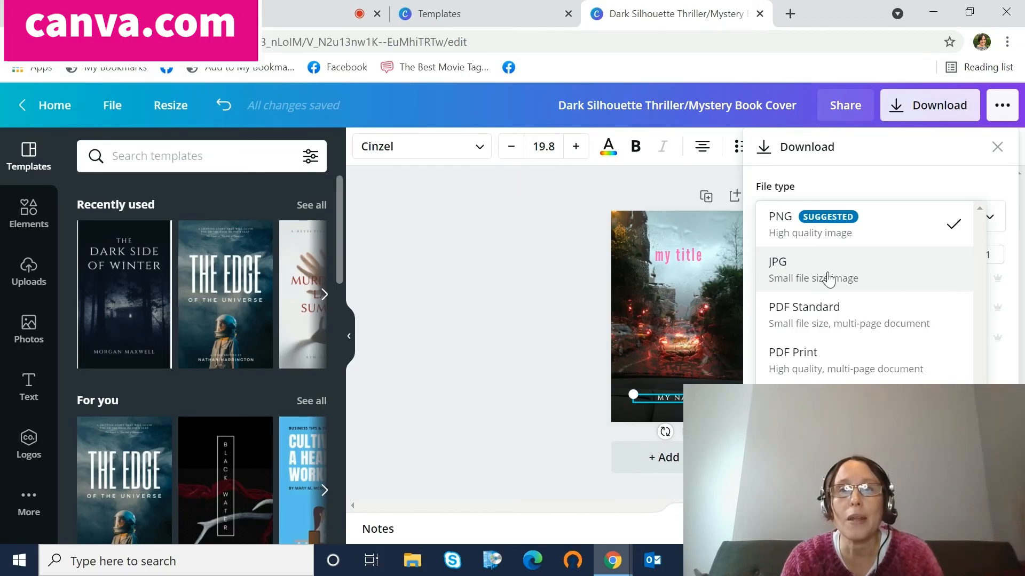
mouse_move(830, 335)
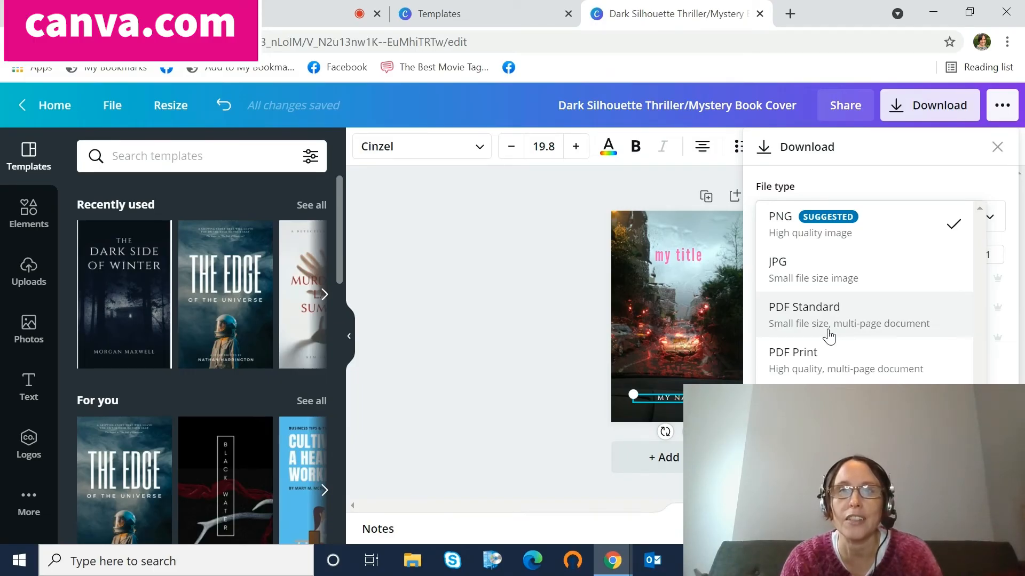
mouse_move(838, 291)
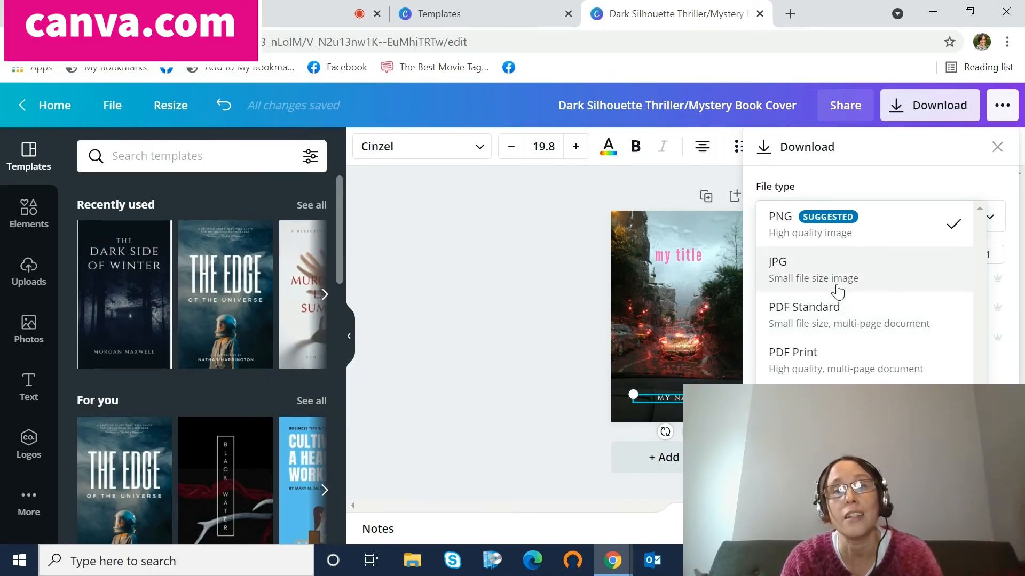